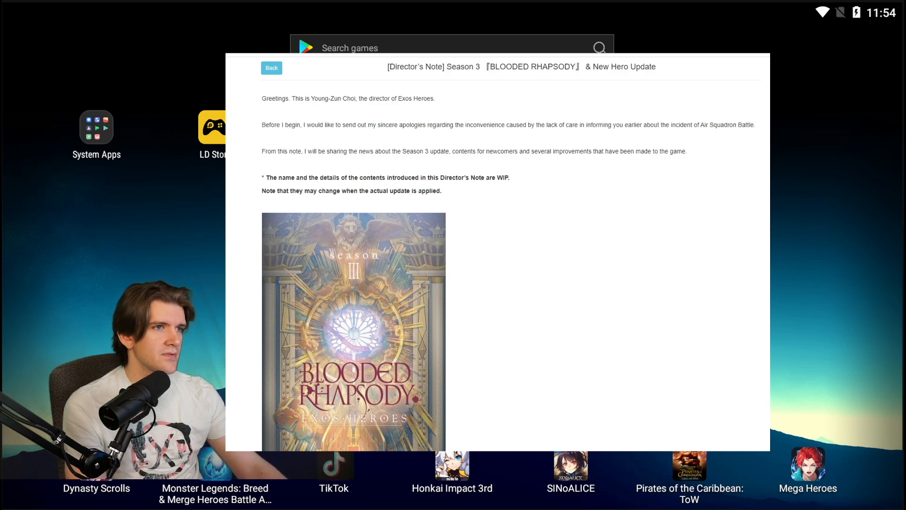
Scroll the director's note past the Season 3 banner to the Blooded Rhapsody story about Zeon's journey.
left_click(271, 68)
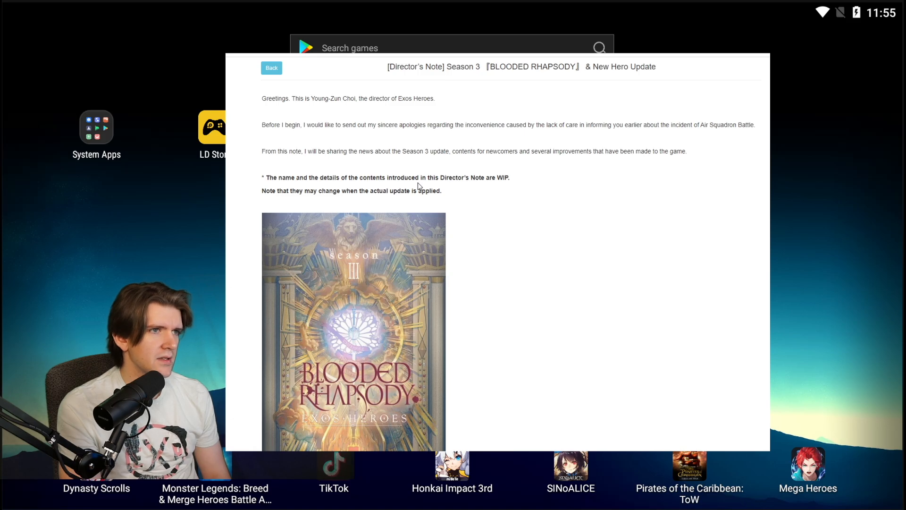
mouse_move(531, 221)
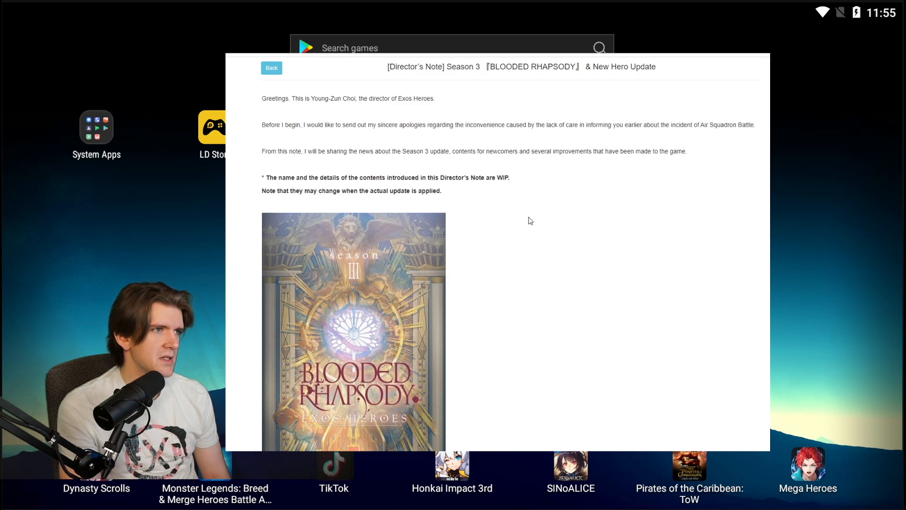
scroll("down", 3)
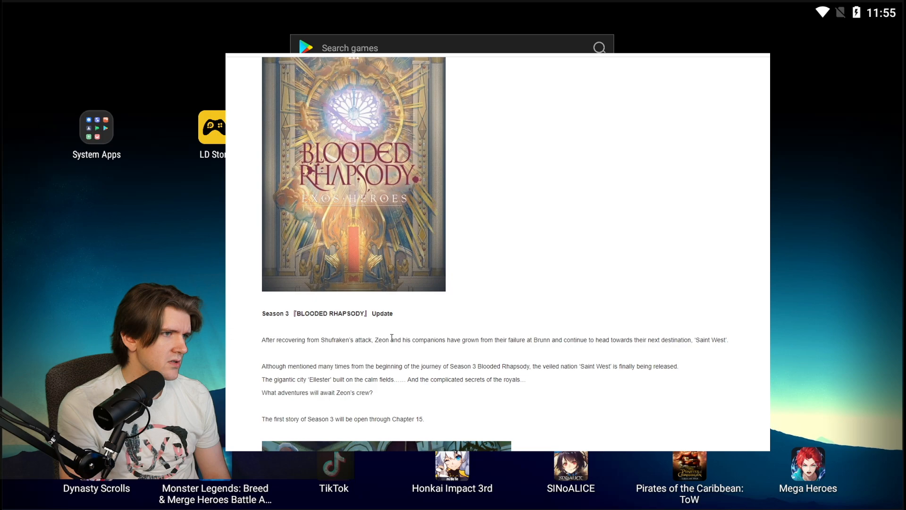
mouse_move(283, 380)
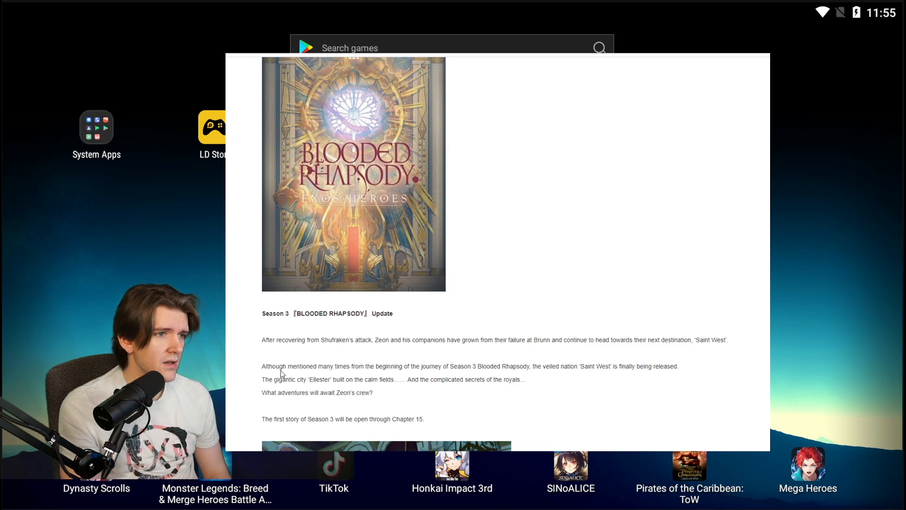
mouse_move(317, 349)
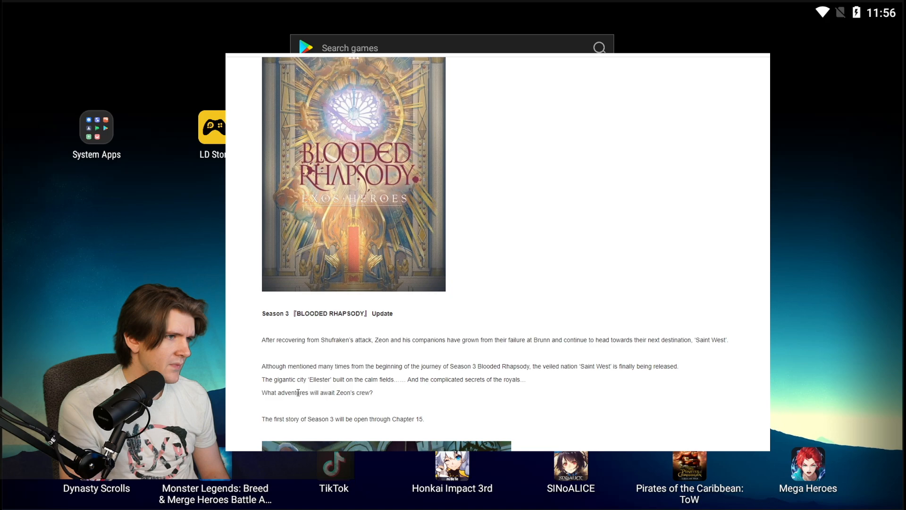
mouse_move(332, 428)
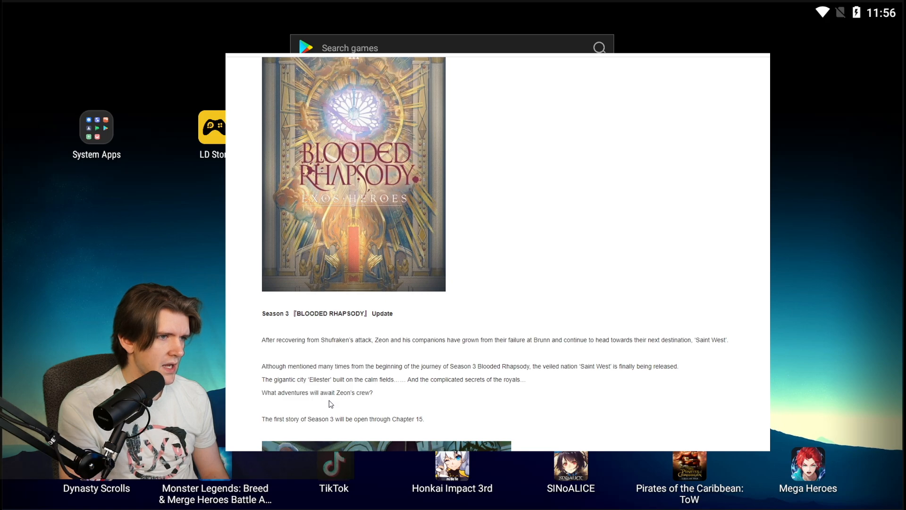
mouse_move(426, 406)
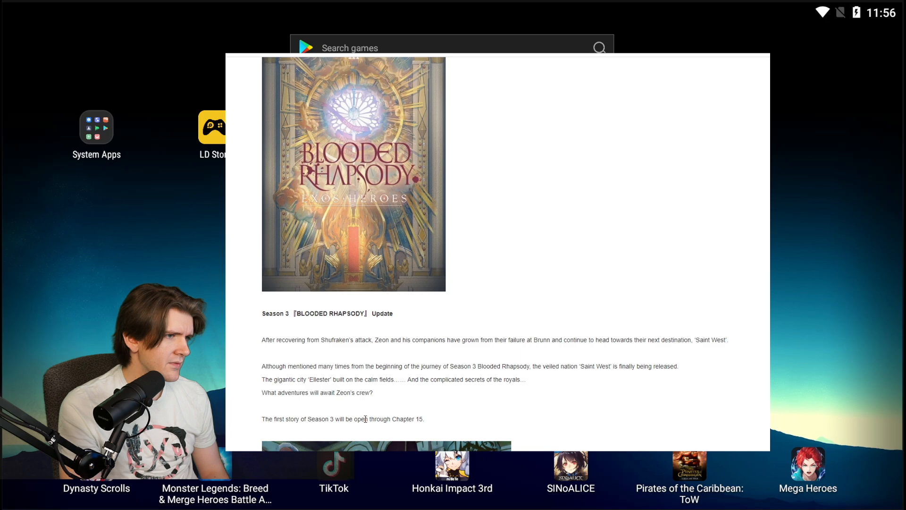
Scroll past the group screenshot to the new heroes Carrie, Nemeris, John Donk and the Hero Chance Up recruit.
scroll("down", 3)
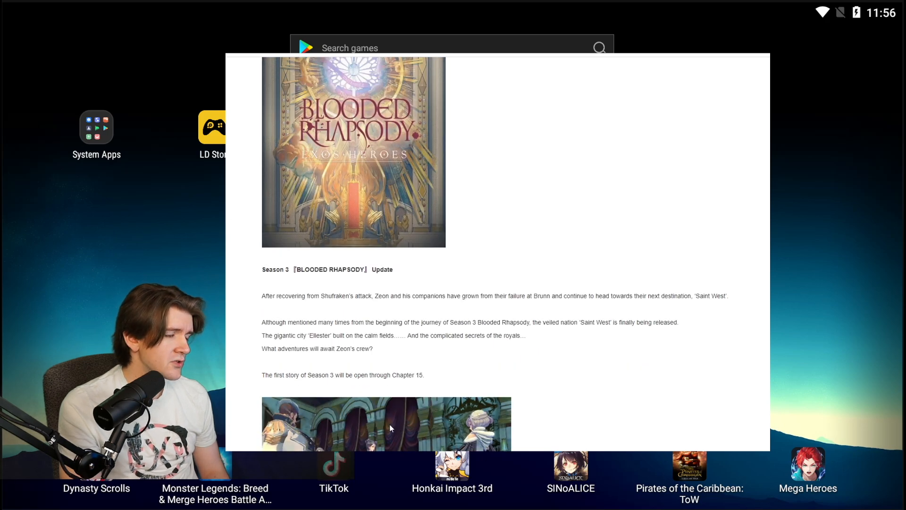
scroll("down", 3)
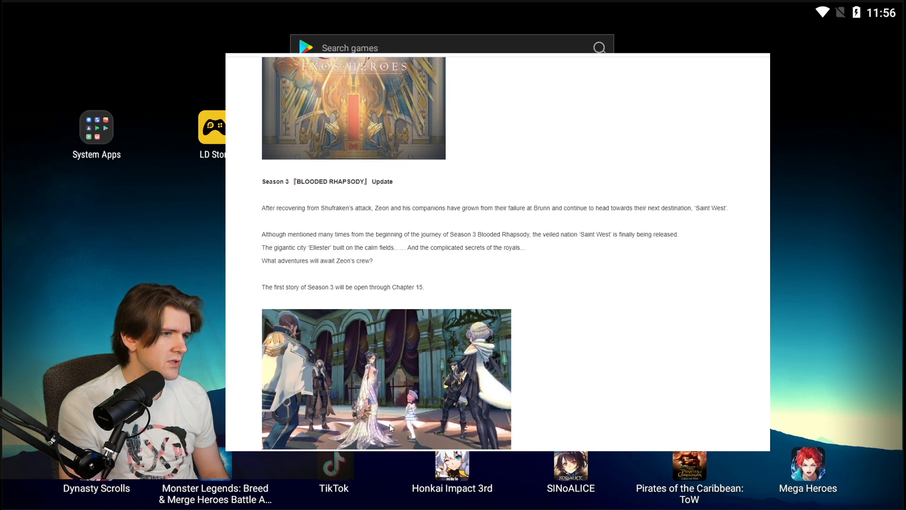
scroll("down", 3)
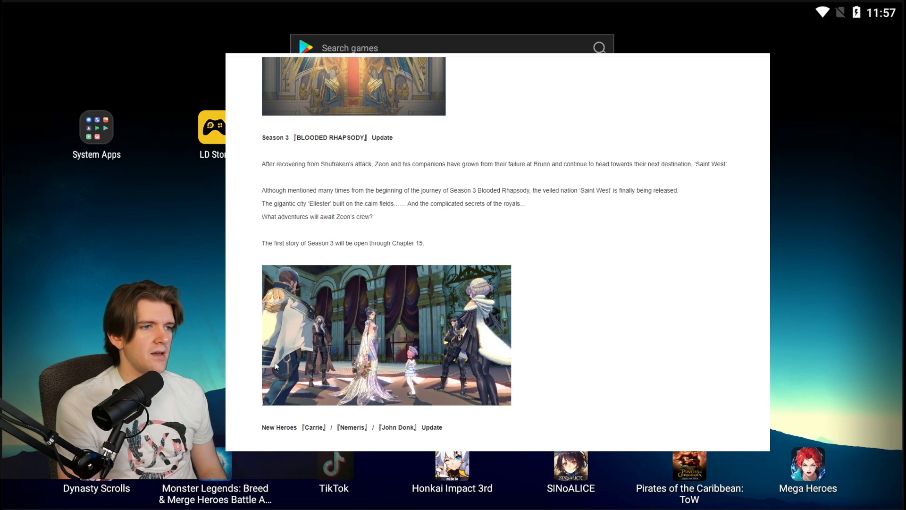
mouse_move(258, 363)
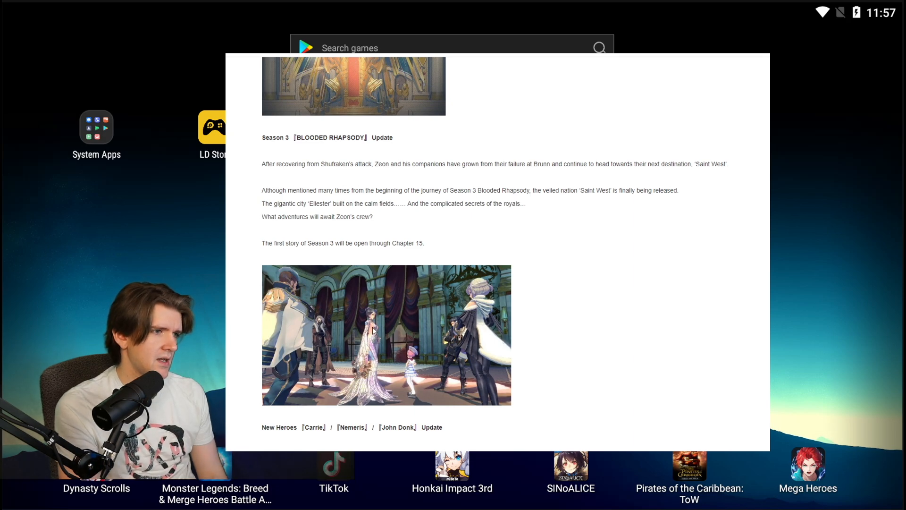
scroll("down", 3)
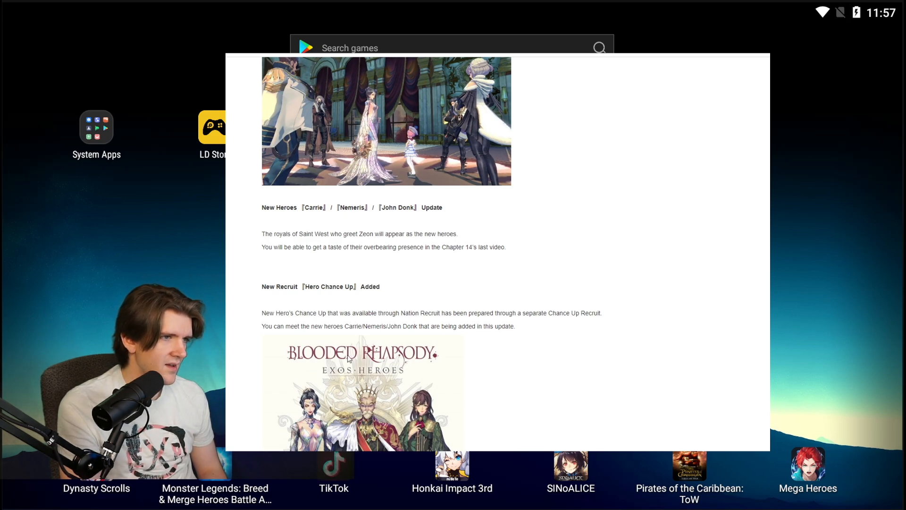
Scroll past the hero artwork to the Hero Strengthening Guide Update and its Challenge Mission screenshot.
scroll("down", 3)
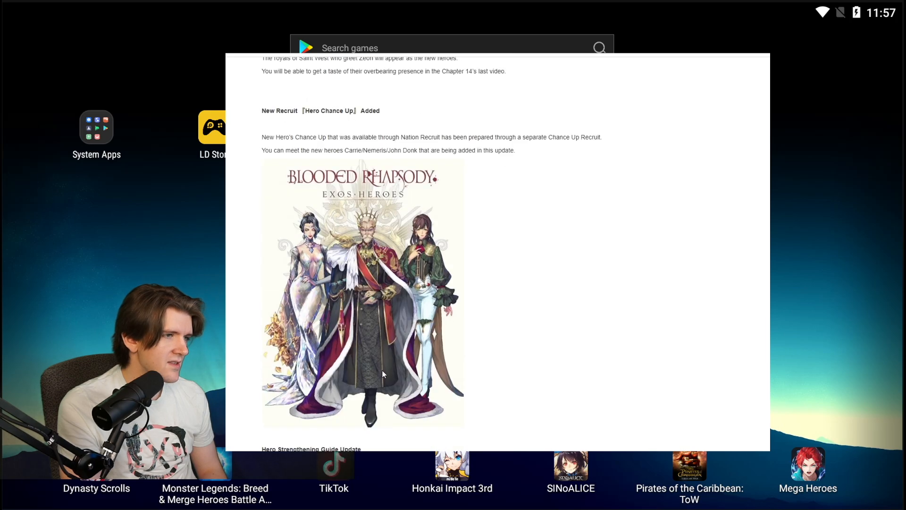
scroll("down", 3)
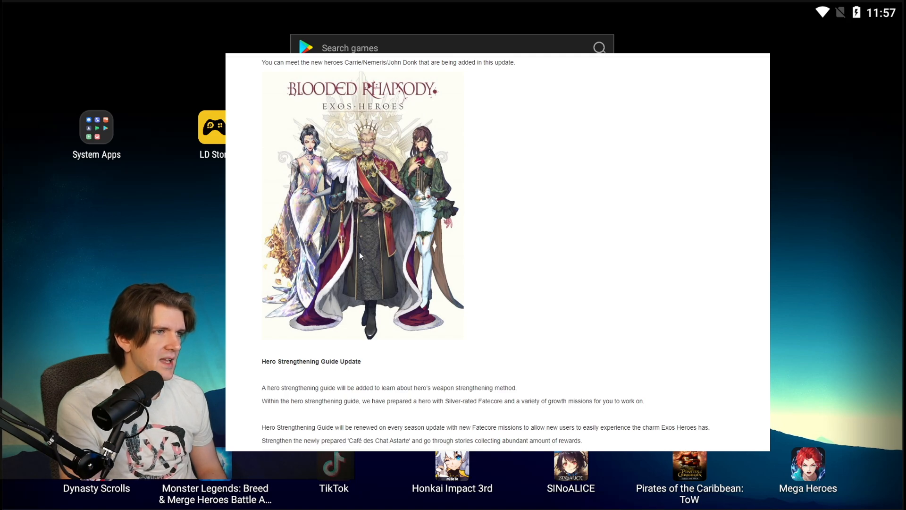
mouse_move(236, 188)
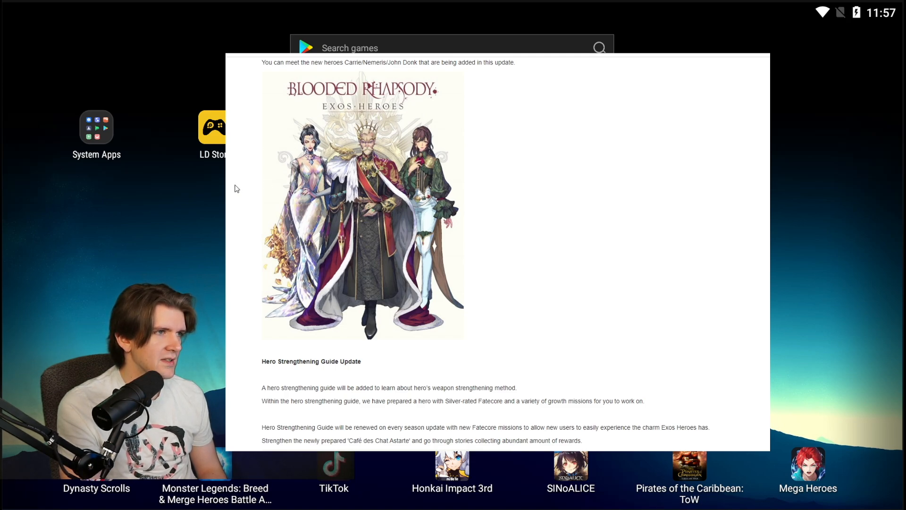
scroll("down", 3)
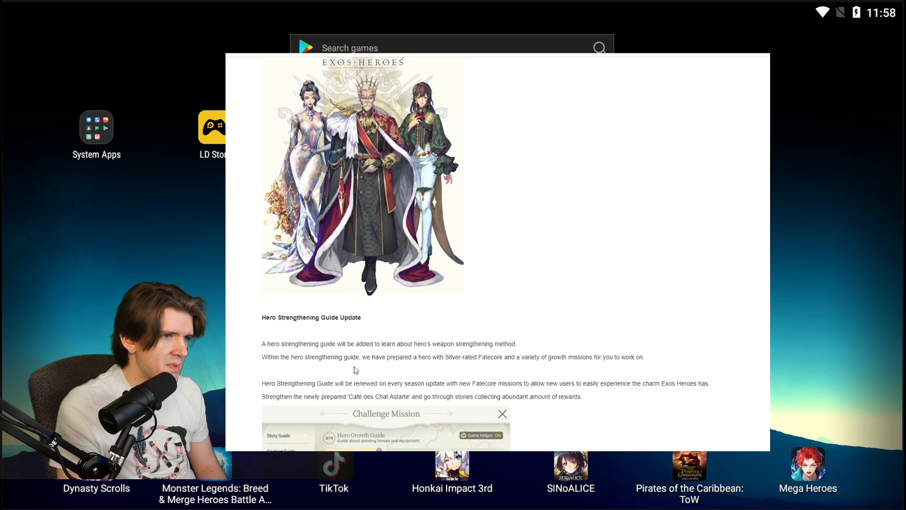
mouse_move(346, 370)
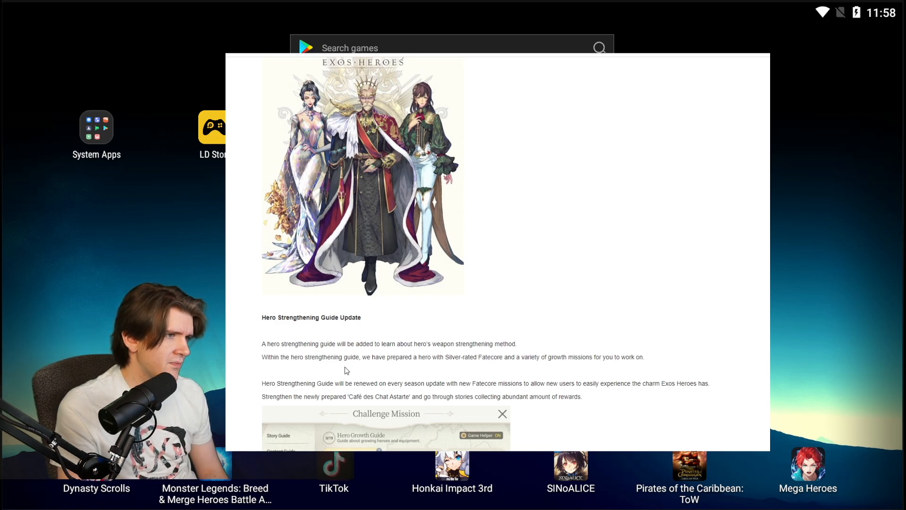
mouse_move(380, 422)
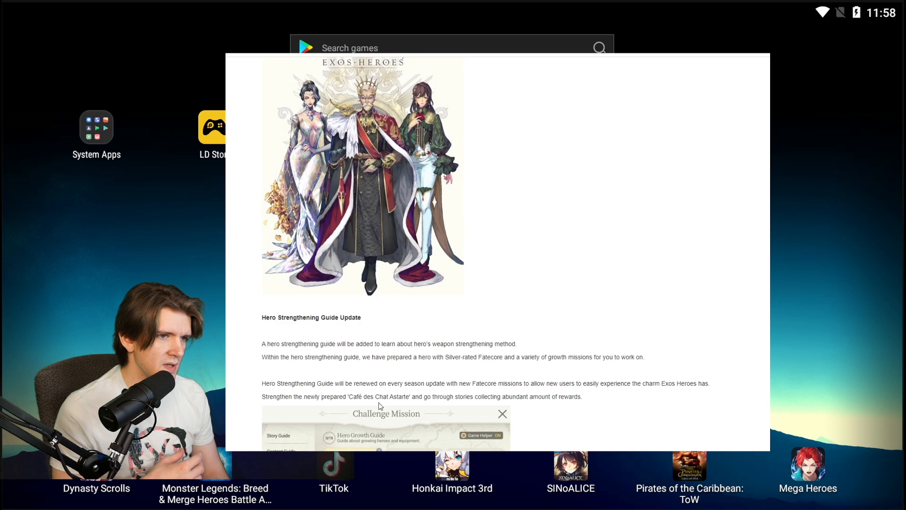
mouse_move(549, 393)
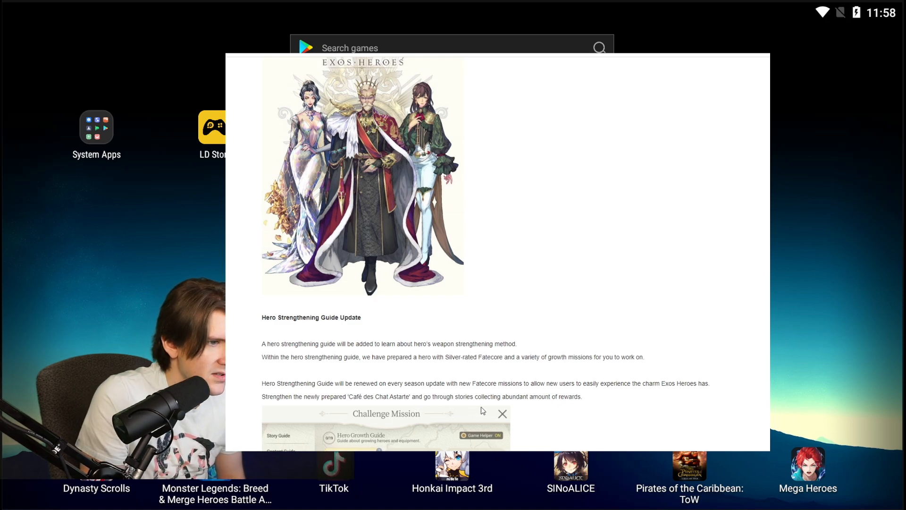
Scroll past the Challenge Mission image to the Silver Fatecore rate, Director's Intention and Title Update.
scroll("down", 3)
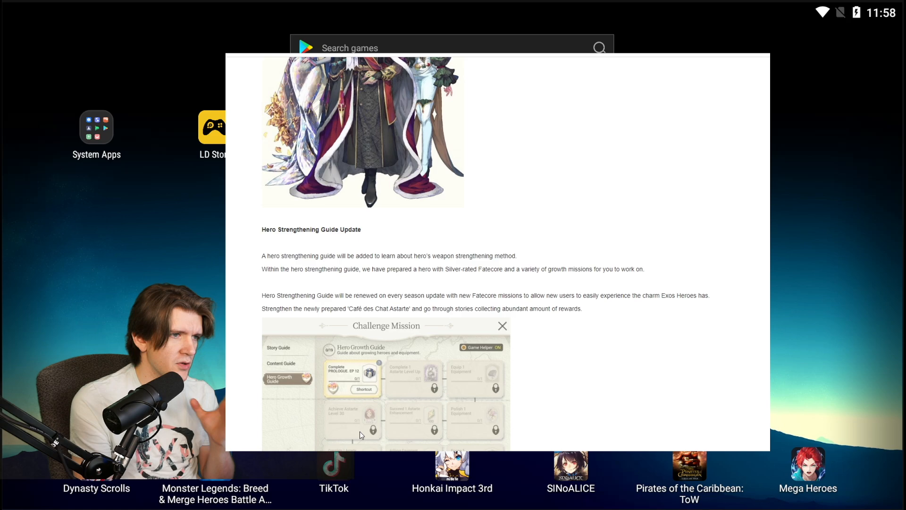
mouse_move(439, 387)
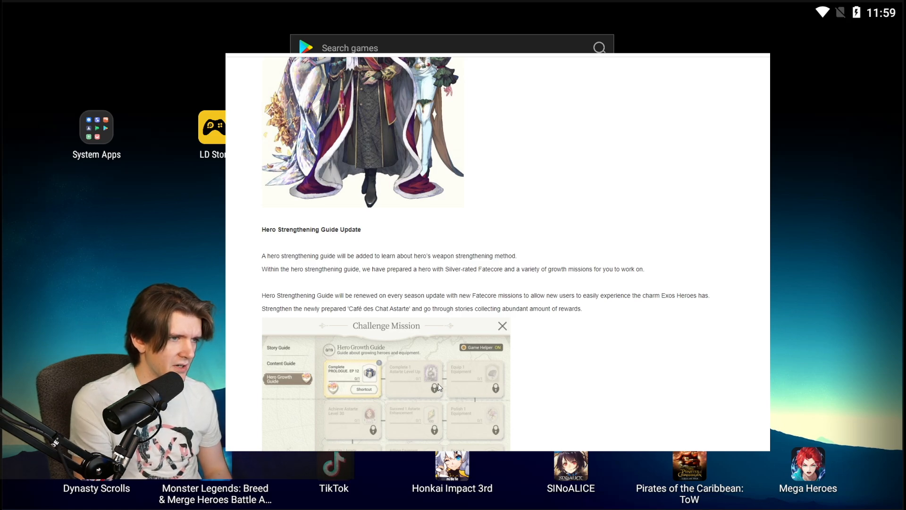
scroll("down", 3)
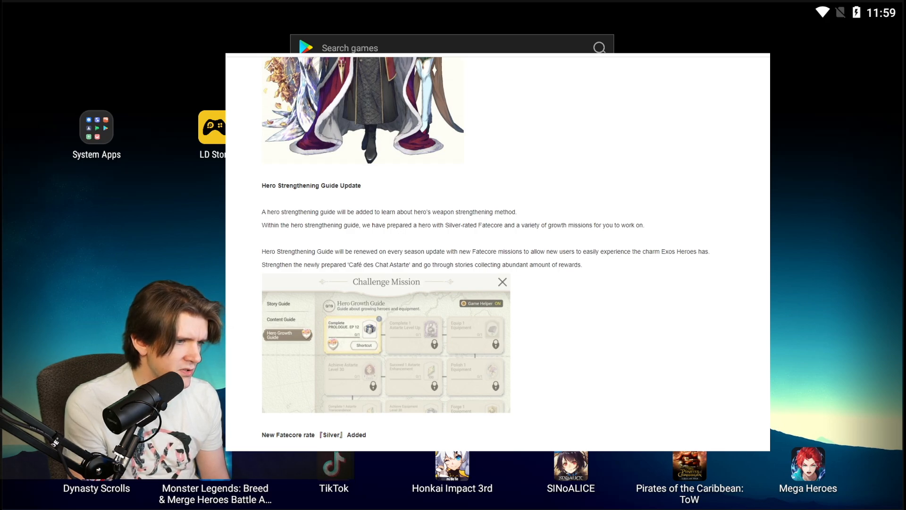
scroll("down", 3)
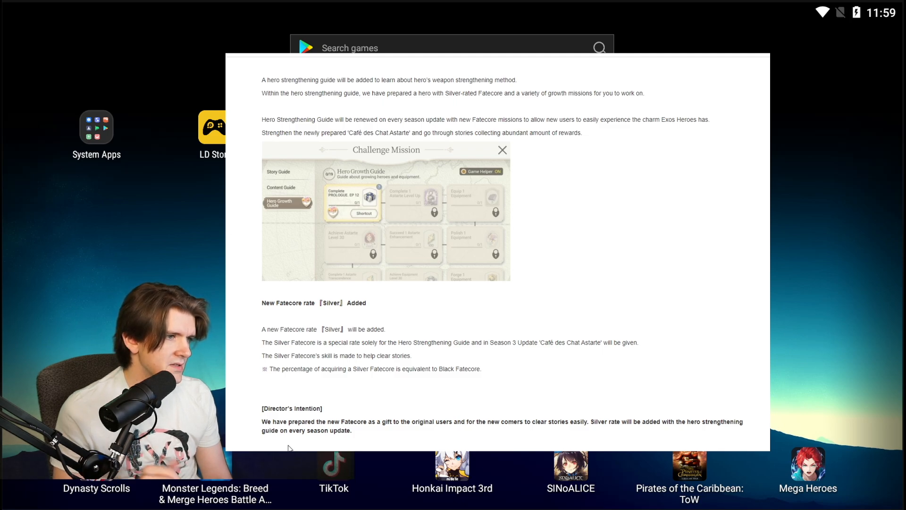
scroll("down", 3)
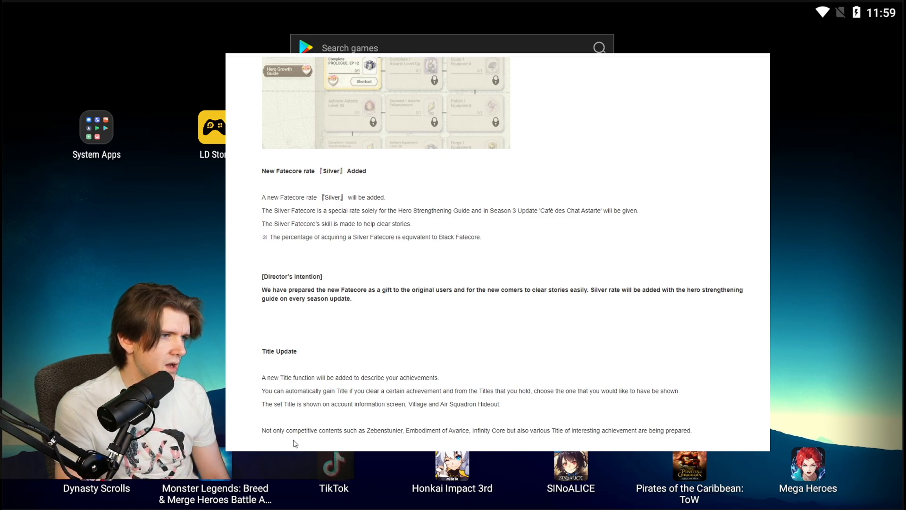
mouse_move(386, 412)
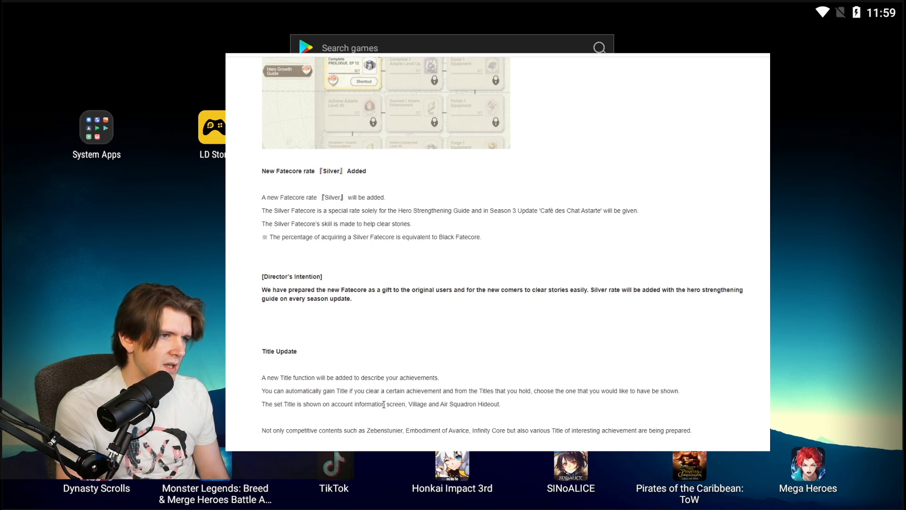
mouse_move(583, 414)
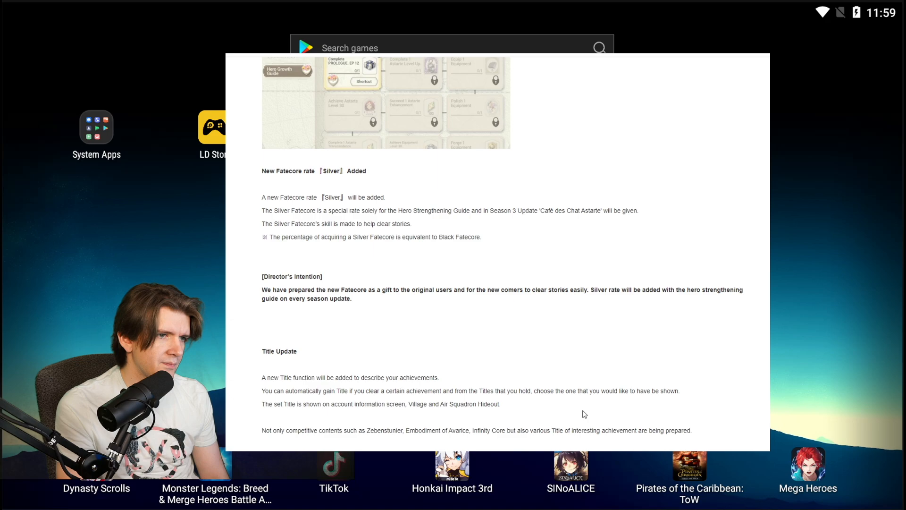
mouse_move(348, 427)
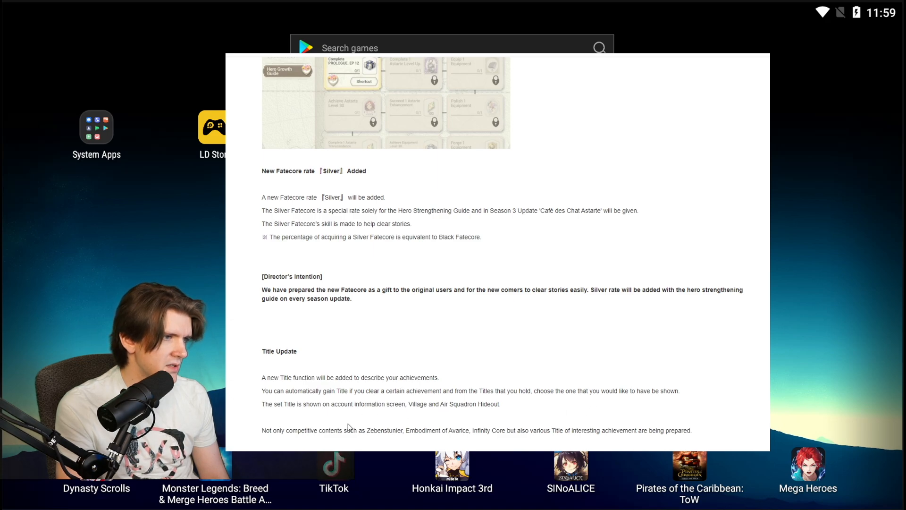
scroll("down", 3)
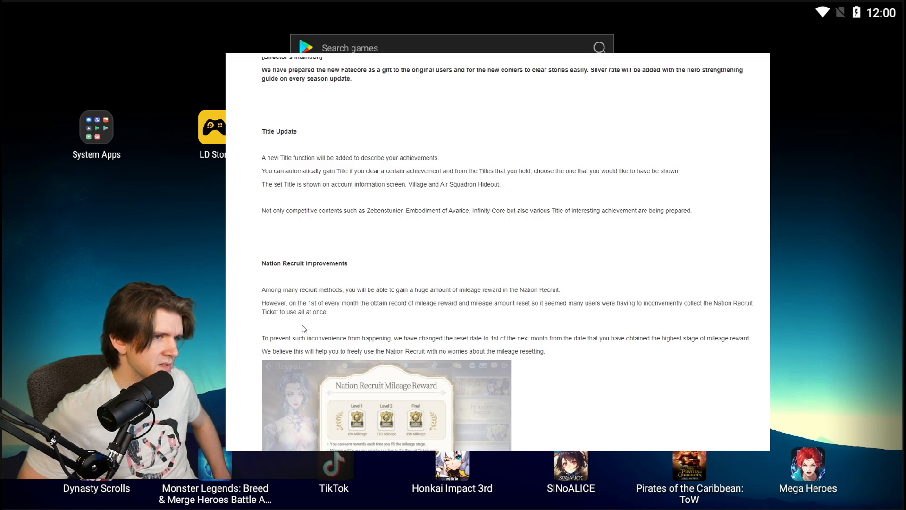
mouse_move(511, 359)
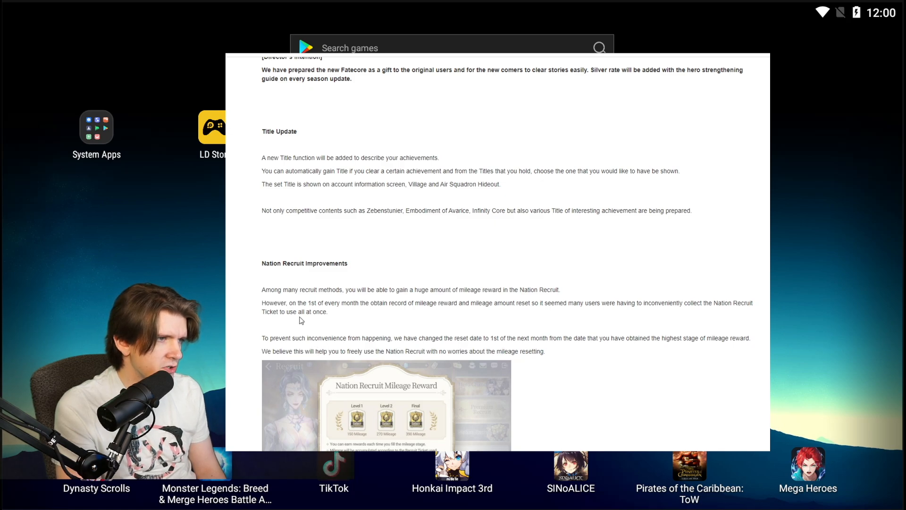
mouse_move(298, 315)
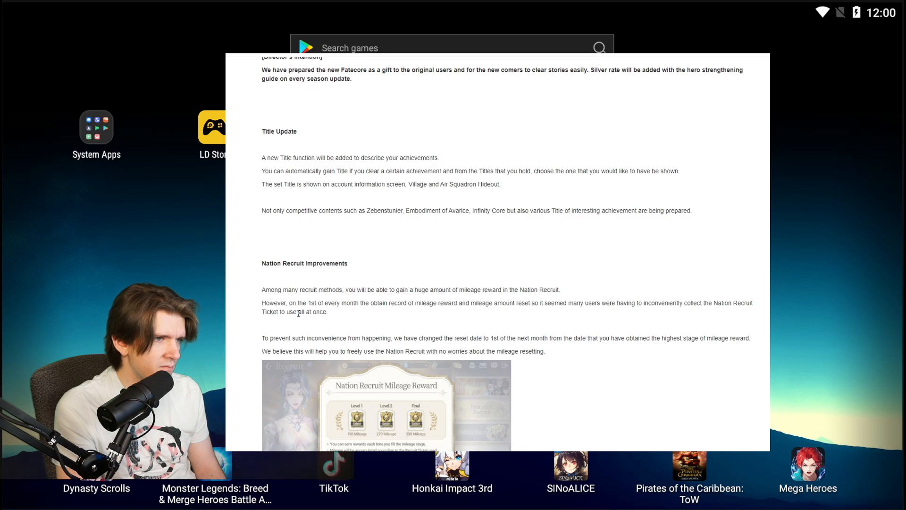
mouse_move(412, 334)
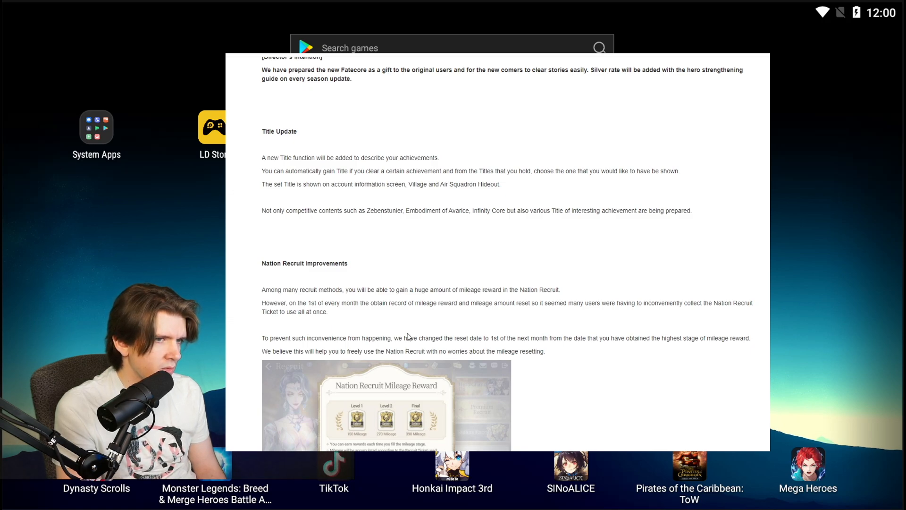
mouse_move(329, 362)
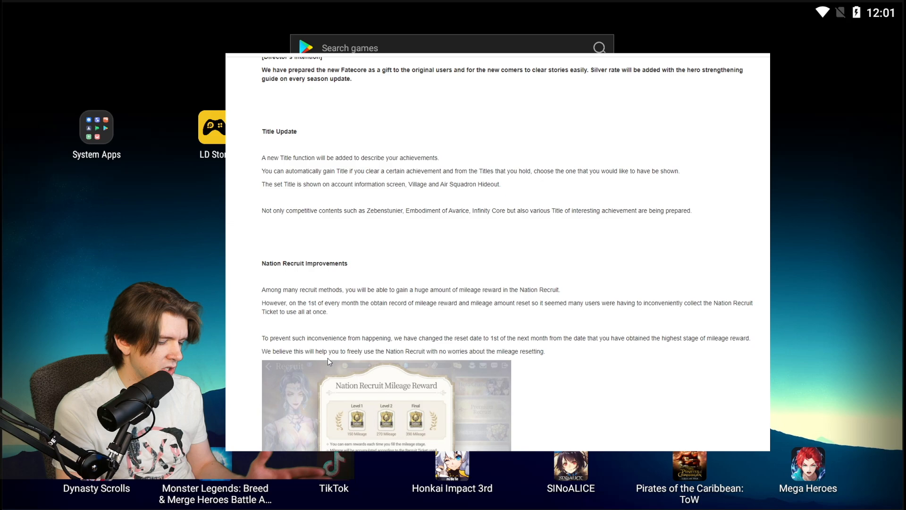
mouse_move(321, 354)
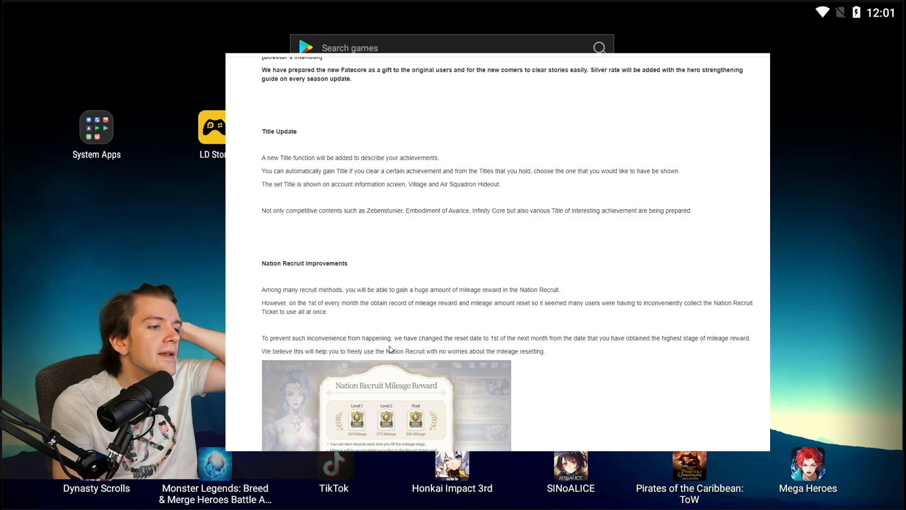
Scroll down to the Core Memory Awakening theme and Signature Force stage 3 sections.
scroll("down", 3)
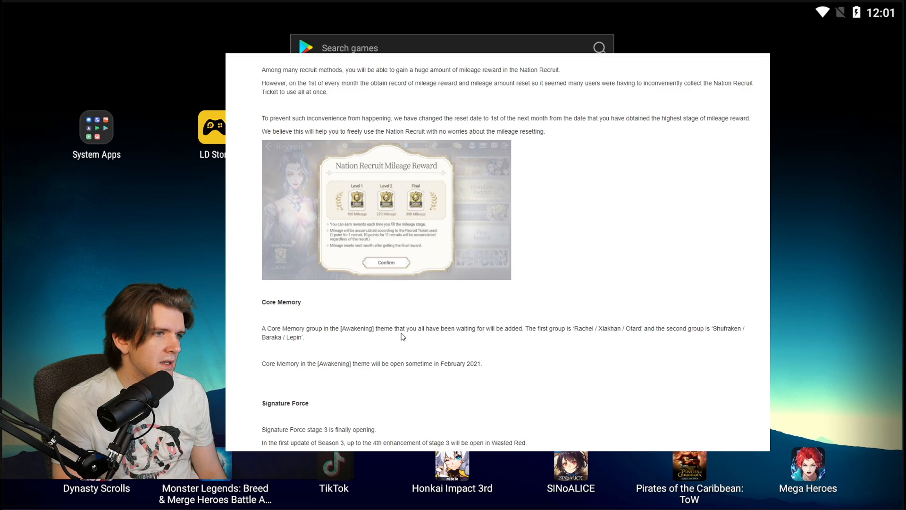
mouse_move(412, 341)
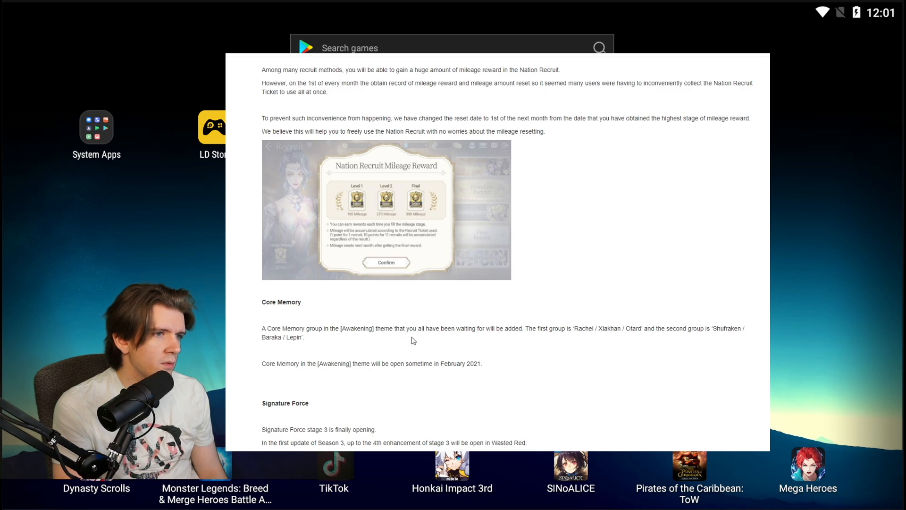
mouse_move(601, 337)
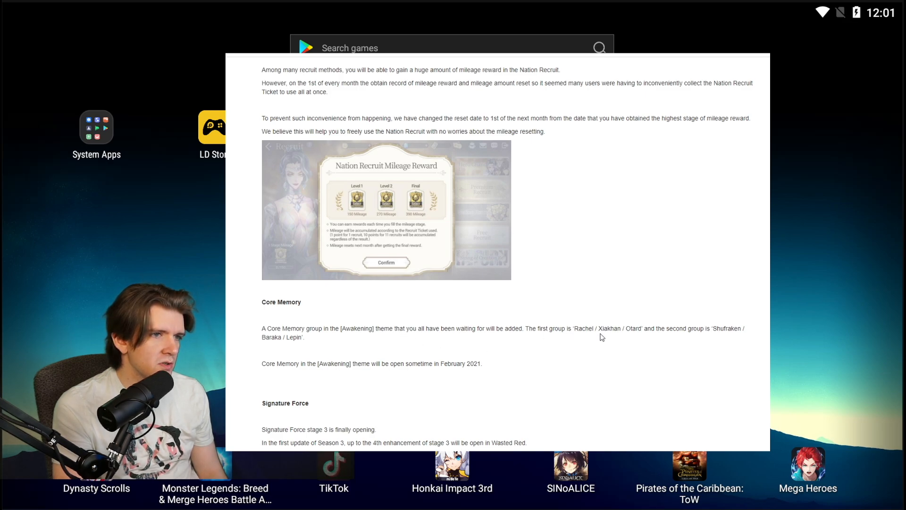
mouse_move(637, 343)
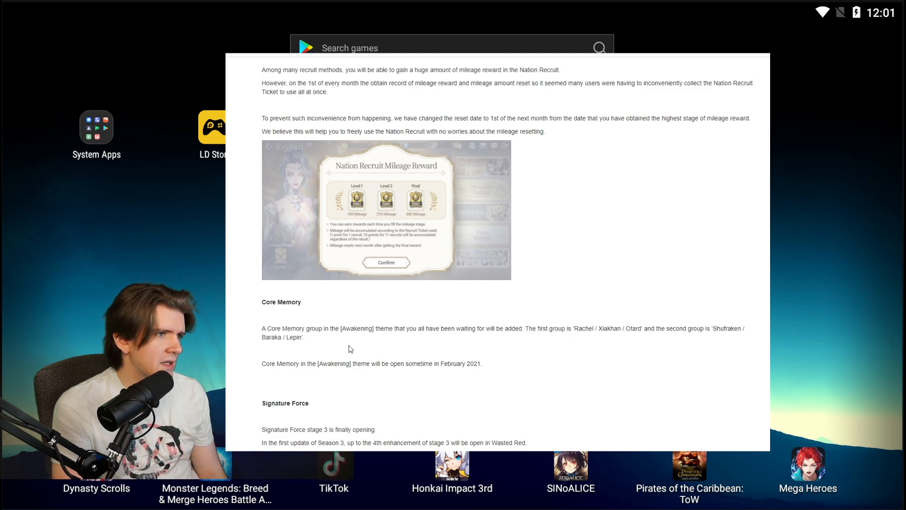
mouse_move(273, 346)
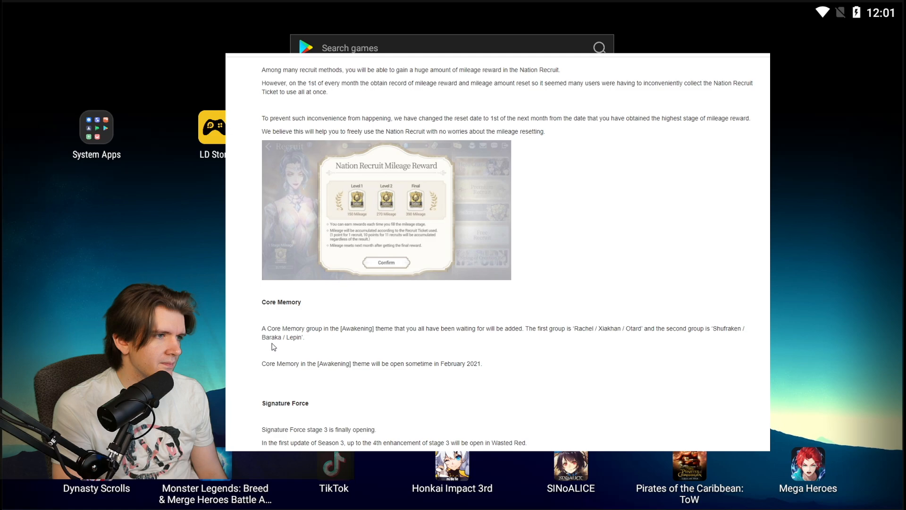
mouse_move(323, 376)
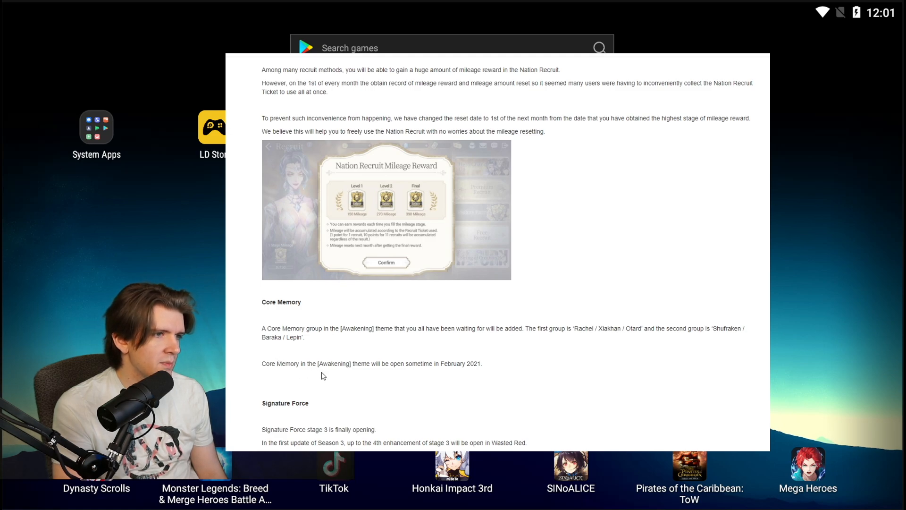
mouse_move(587, 367)
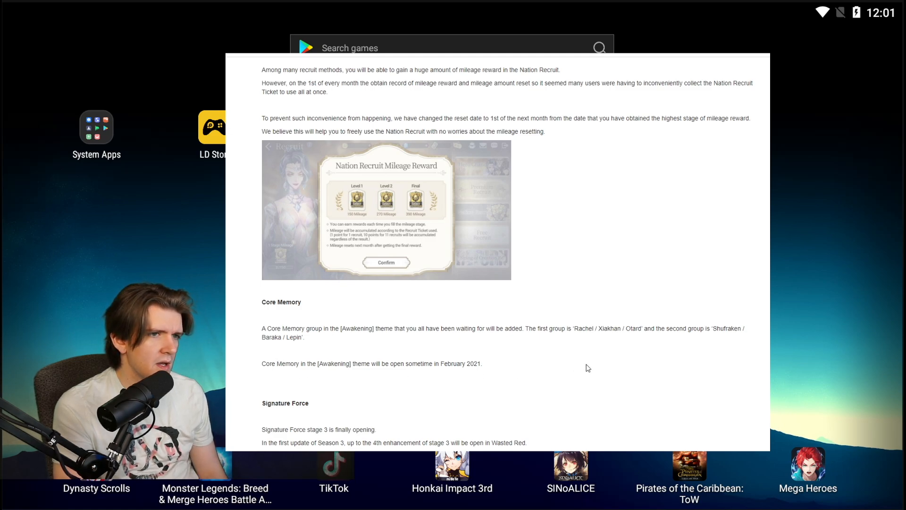
mouse_move(679, 282)
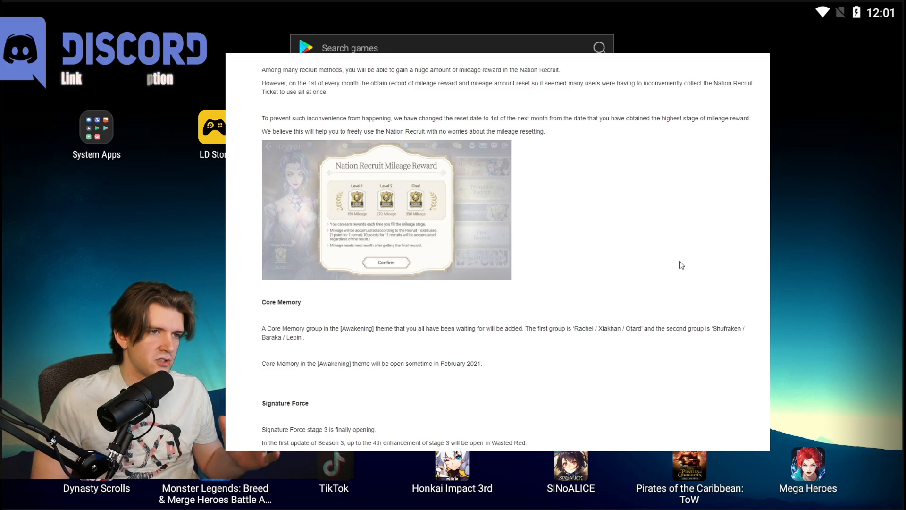
mouse_move(727, 301)
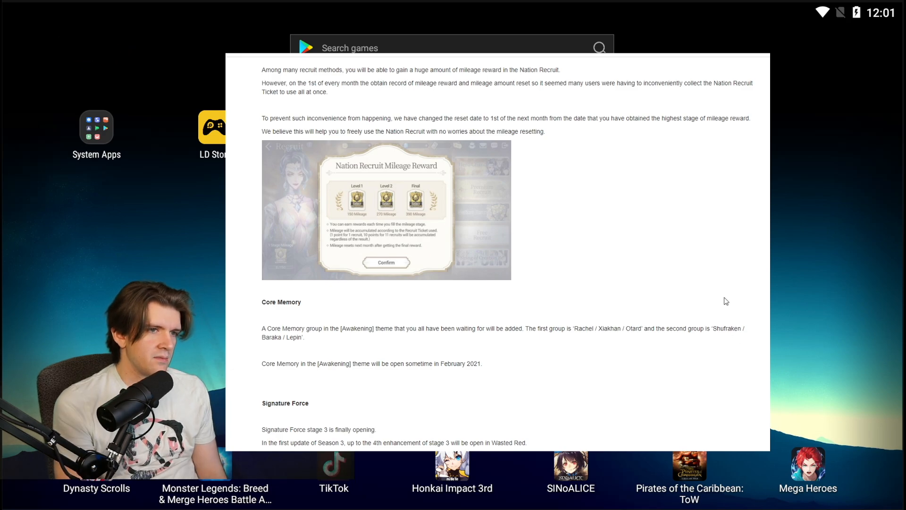
mouse_move(746, 349)
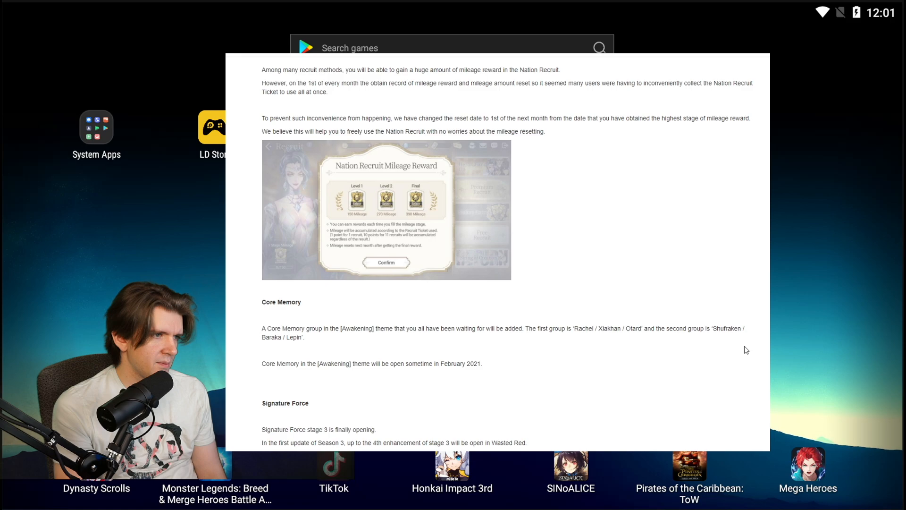
mouse_move(508, 392)
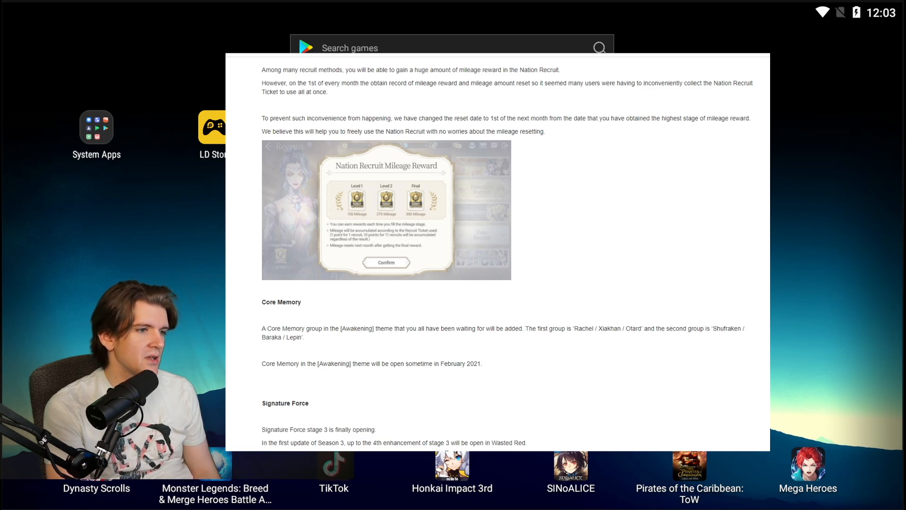
mouse_move(451, 437)
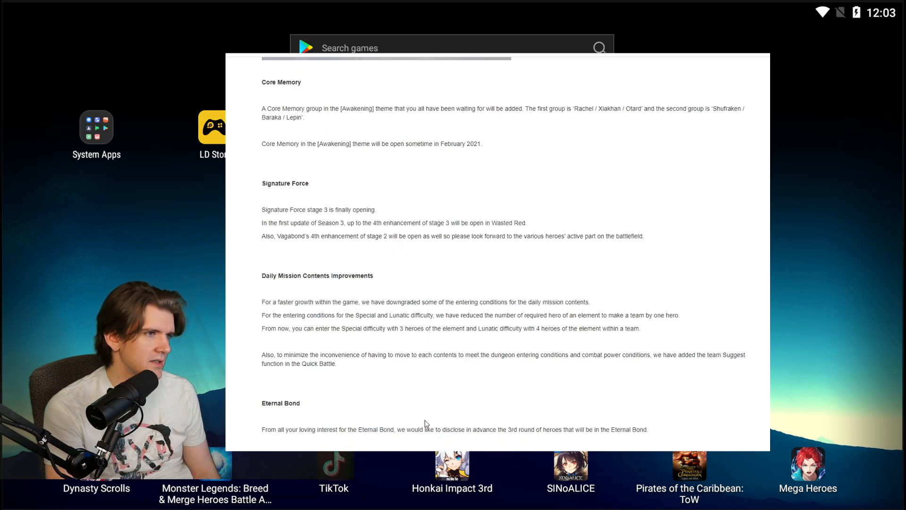
mouse_move(423, 421)
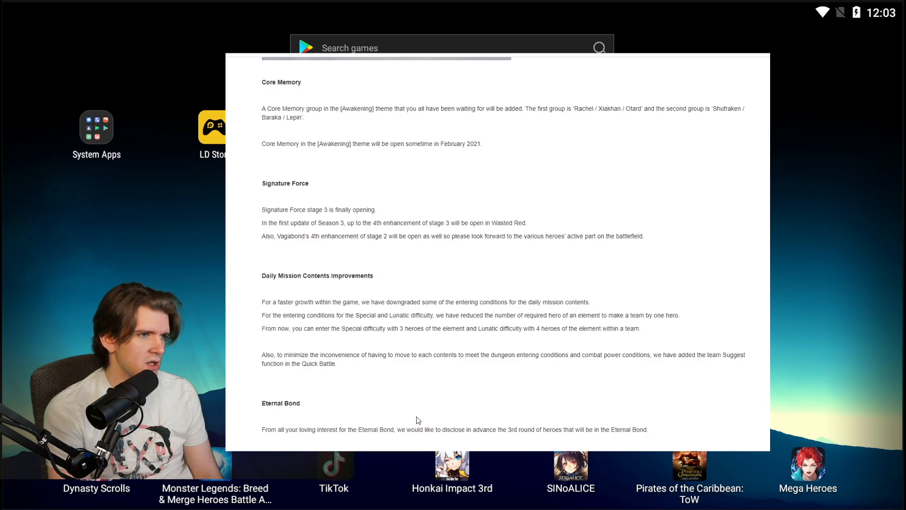
Scroll down to Eternal Bond's third round with Rachel and Bathory and the Package Shop Improvements heading.
scroll("down", 3)
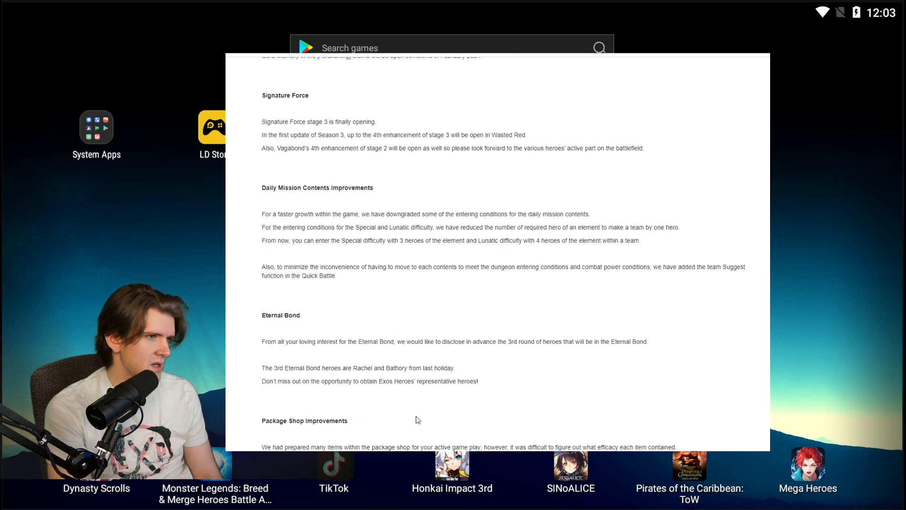
mouse_move(421, 419)
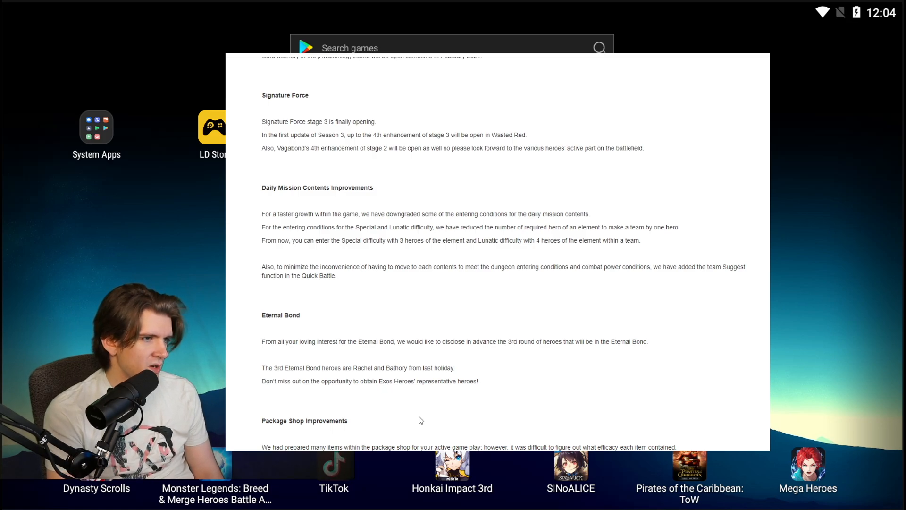
mouse_move(478, 418)
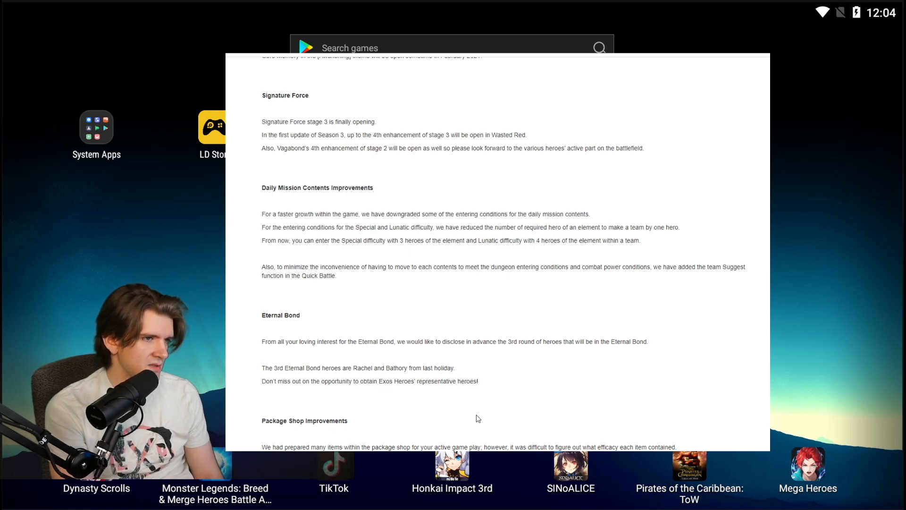
Scroll to the Package Purchase screenshot and highlight the word 'efficacy' in the banner sentence.
scroll("down", 3)
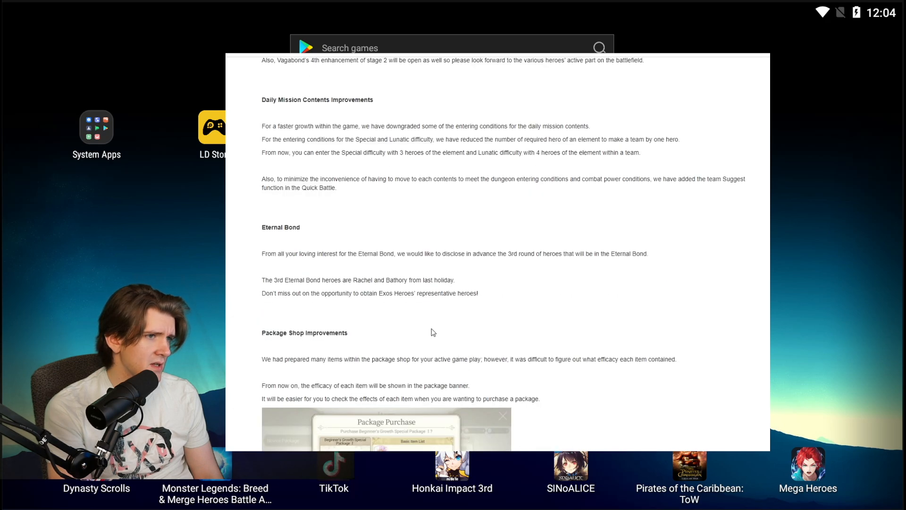
scroll("down", 3)
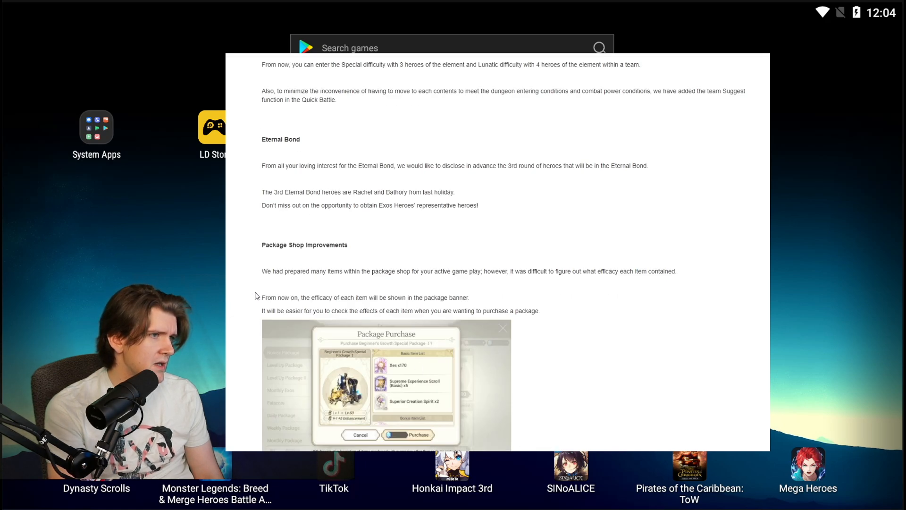
mouse_move(240, 293)
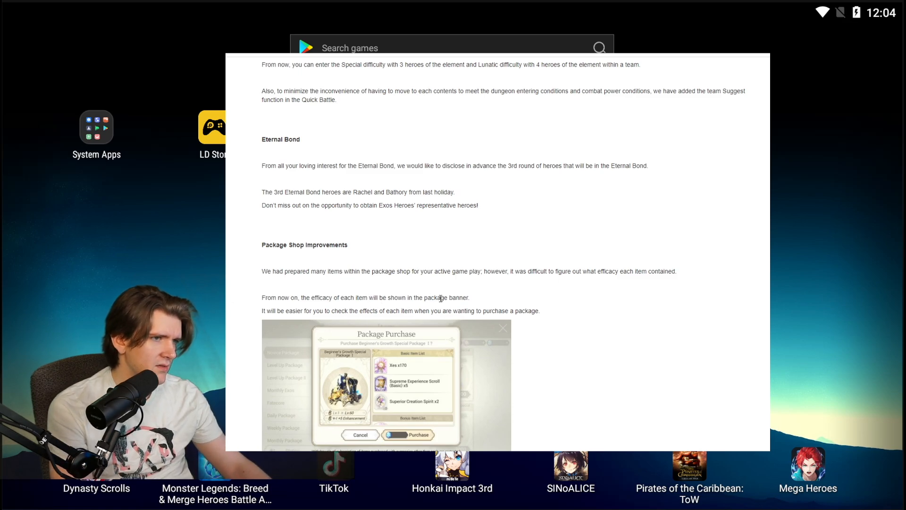
double_click(322, 297)
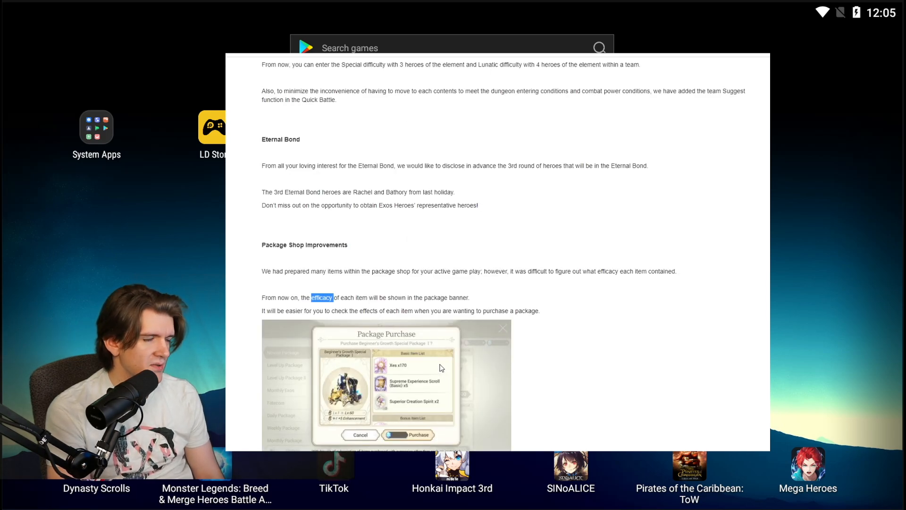
mouse_move(463, 353)
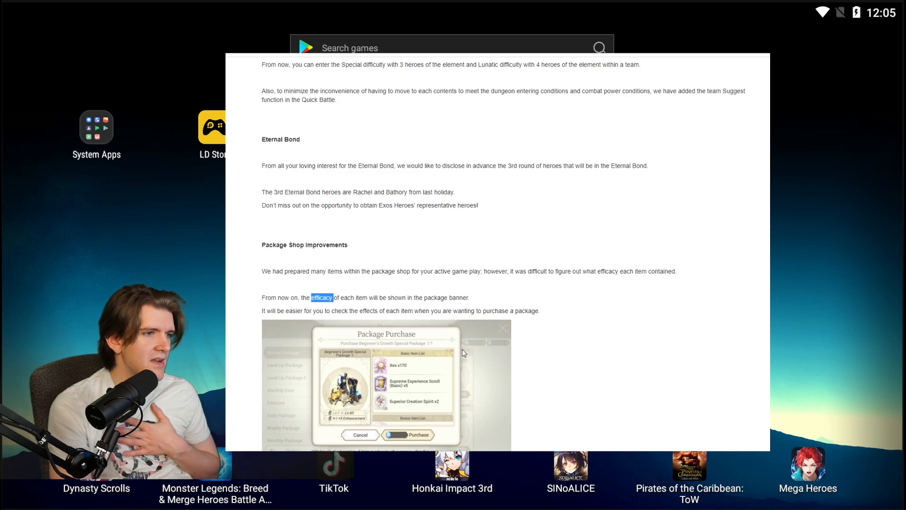
mouse_move(457, 350)
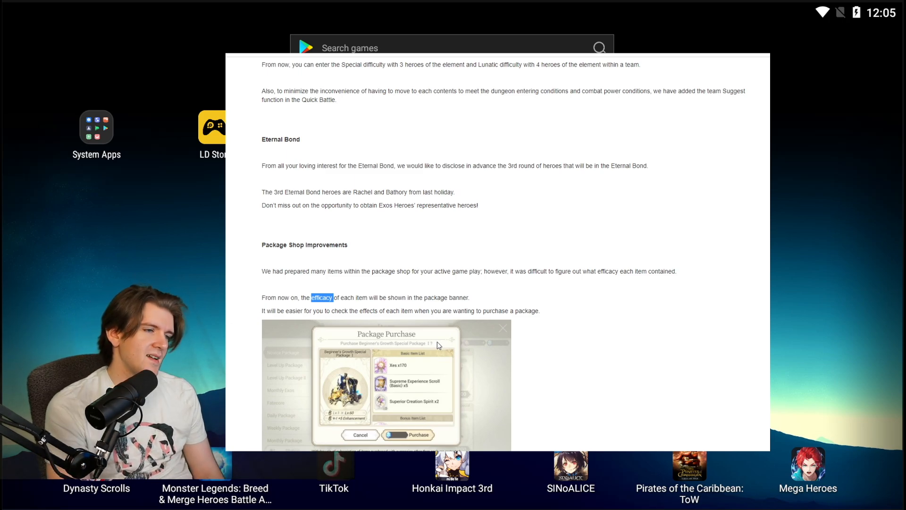
Scroll into Convenience Improvements through recruit effect skipping to the Manage Heroes / Inventory screenshot.
scroll("down", 3)
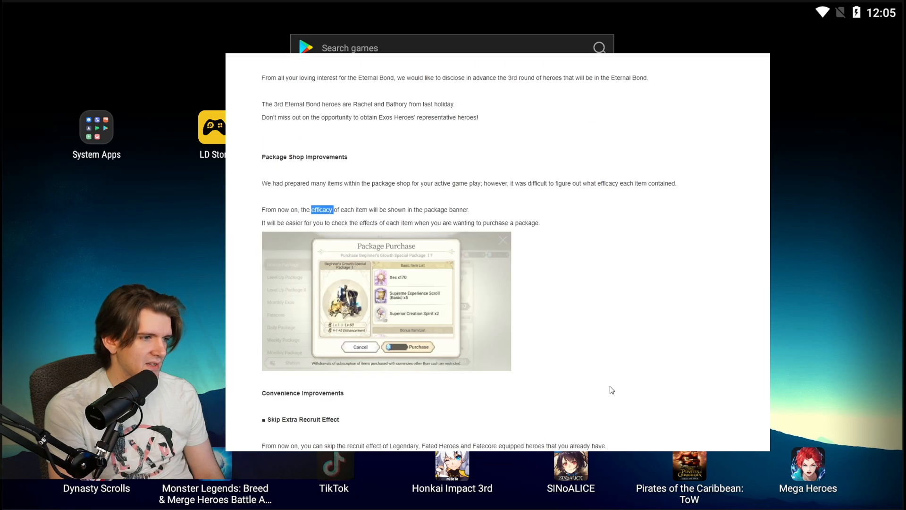
scroll("down", 3)
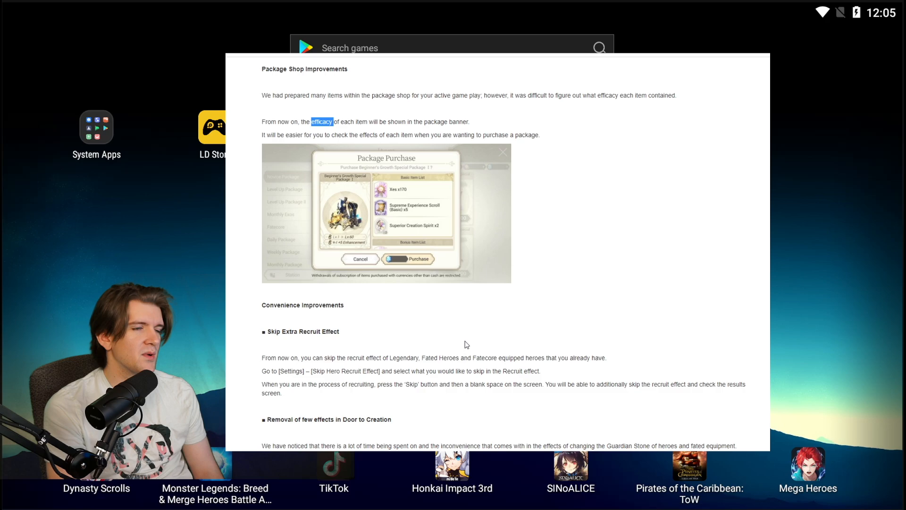
mouse_move(472, 344)
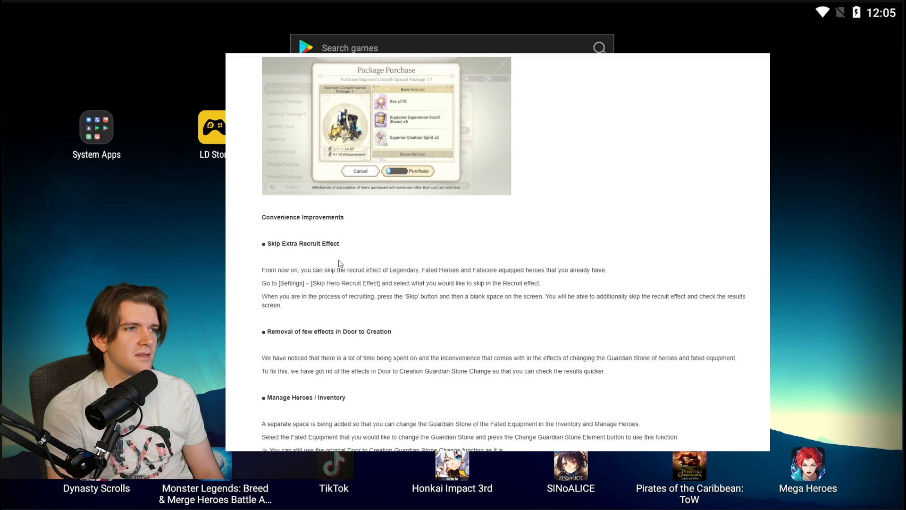
mouse_move(357, 293)
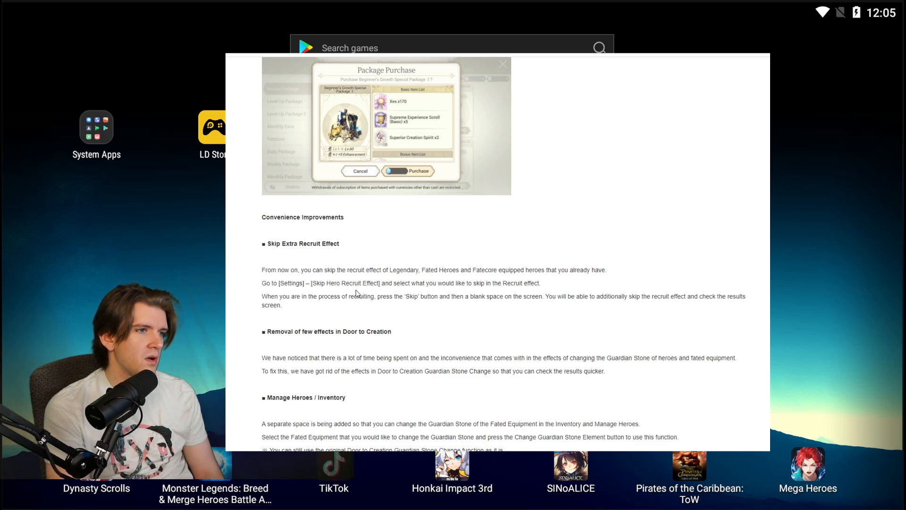
mouse_move(599, 391)
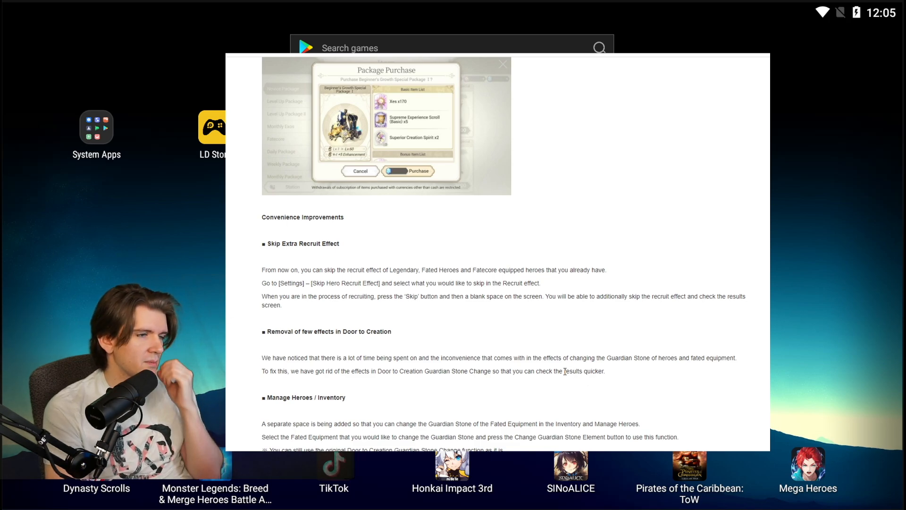
mouse_move(504, 342)
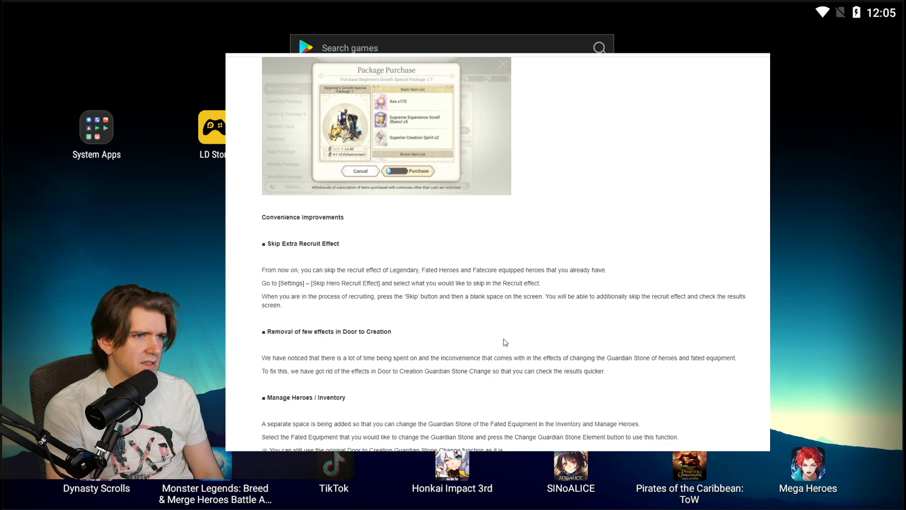
scroll("down", 3)
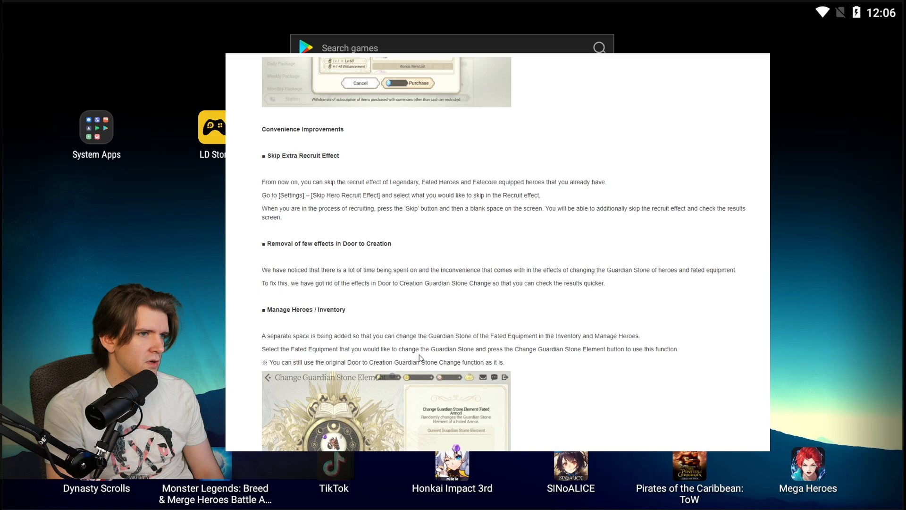
mouse_move(430, 303)
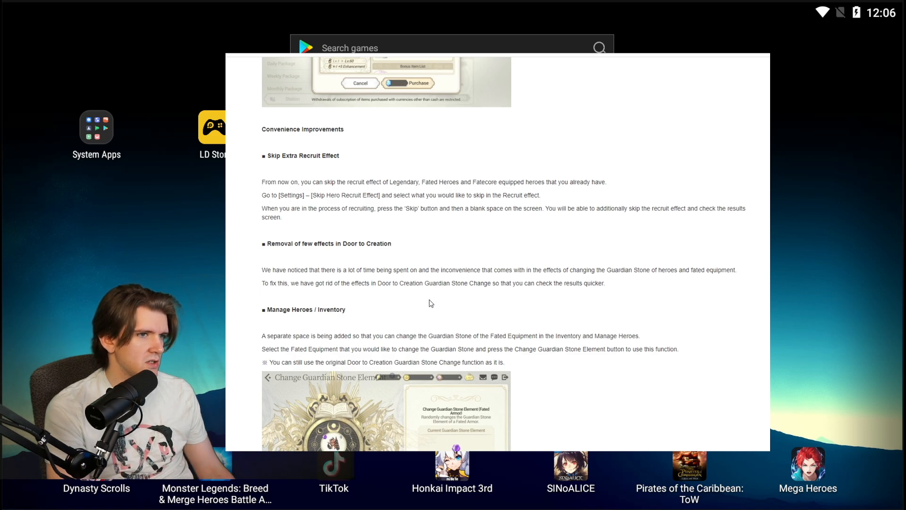
Scroll past the Change Guardian Stone Element screenshot to the Journal section on sorting heroes by nation.
scroll("down", 3)
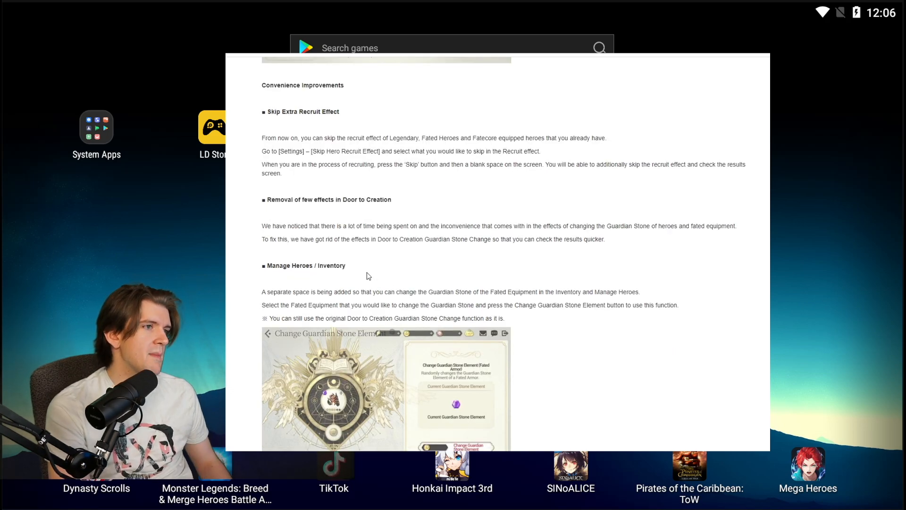
scroll("down", 3)
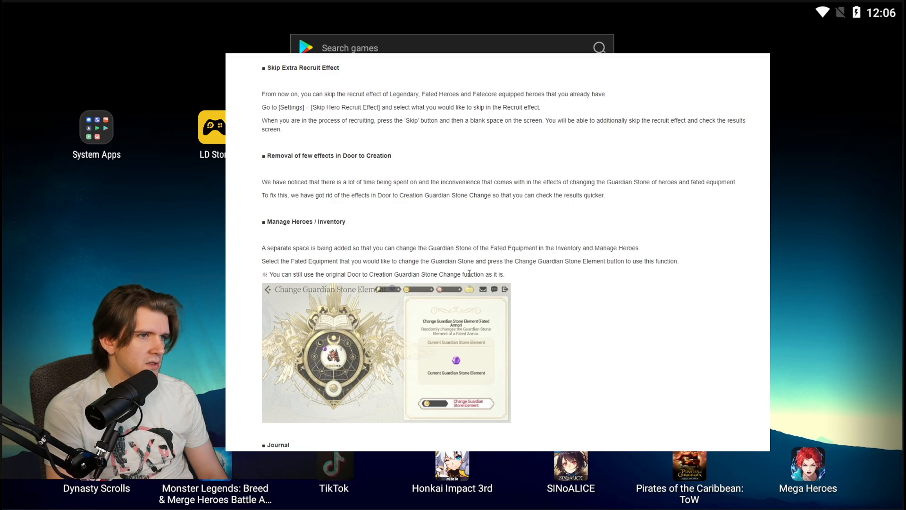
mouse_move(518, 286)
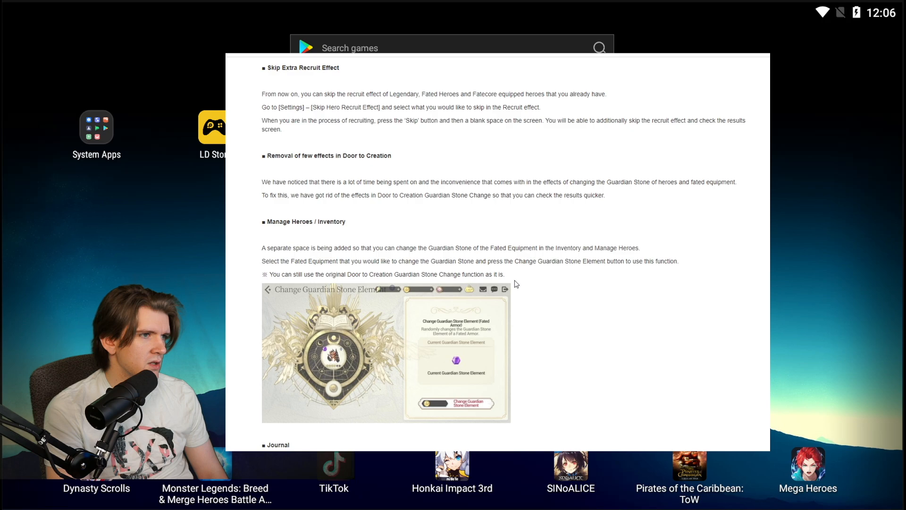
scroll("down", 3)
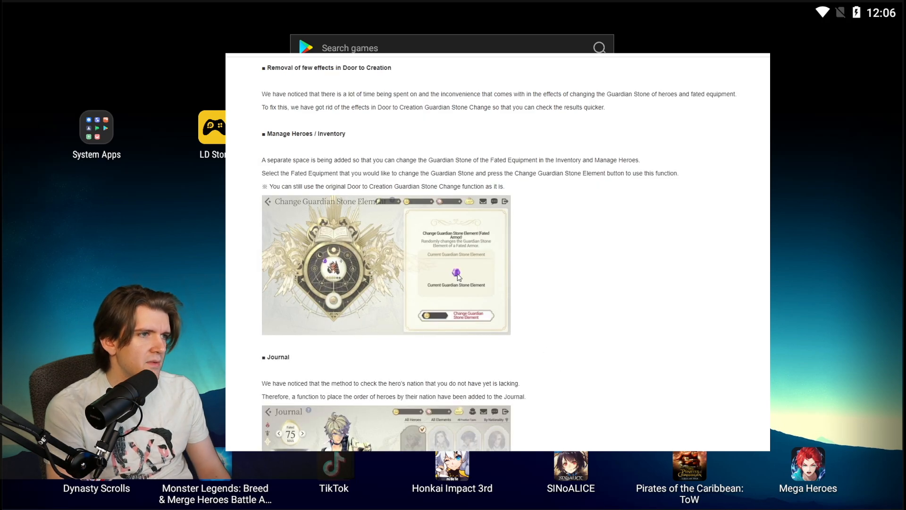
scroll("down", 3)
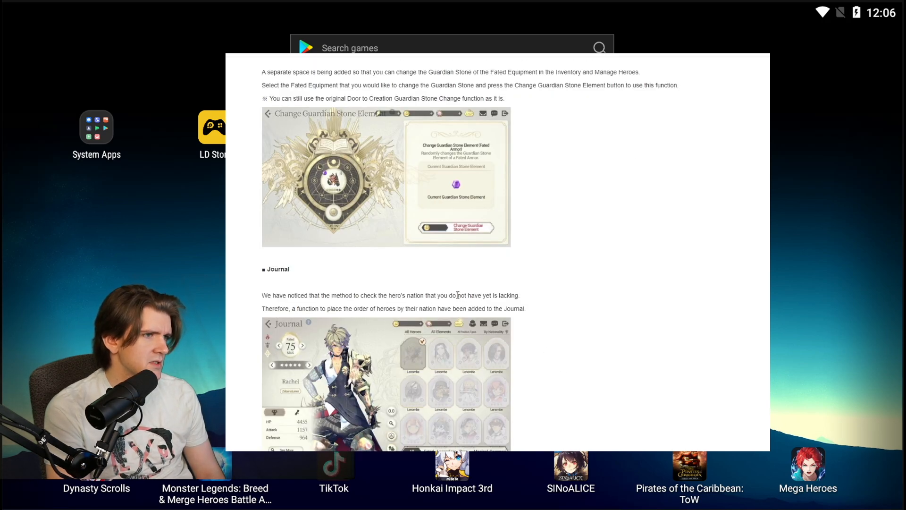
mouse_move(584, 327)
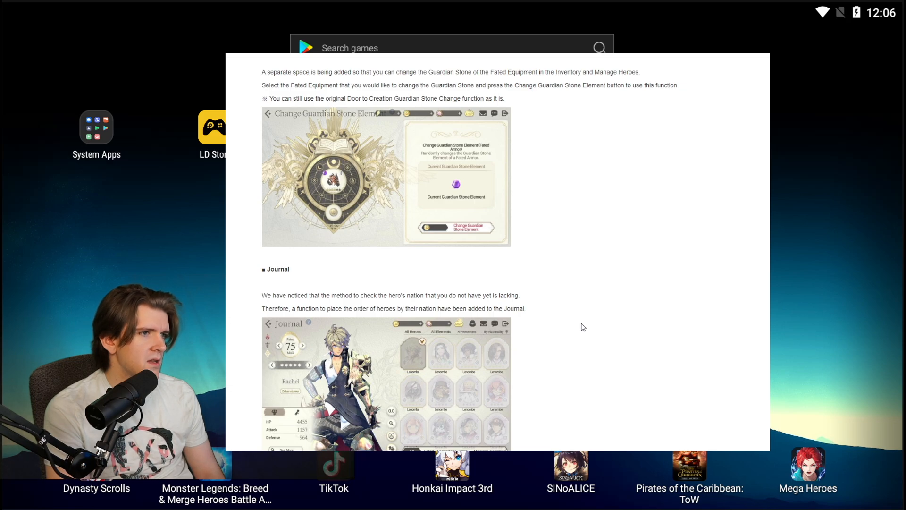
mouse_move(581, 326)
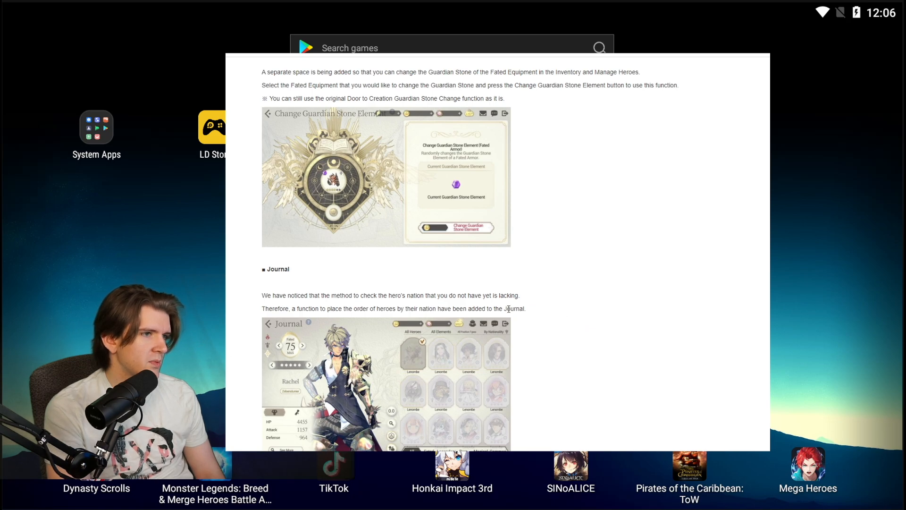
mouse_move(435, 321)
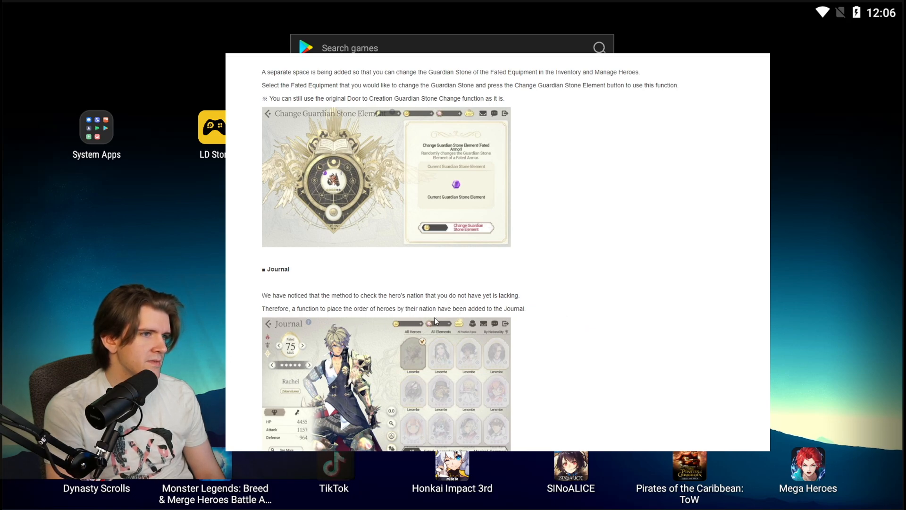
Scroll past Exos Pass Receive All, Yupir's Labyrinth, tutorial skip and Wug Run Fest to the Closing Comment.
scroll("down", 3)
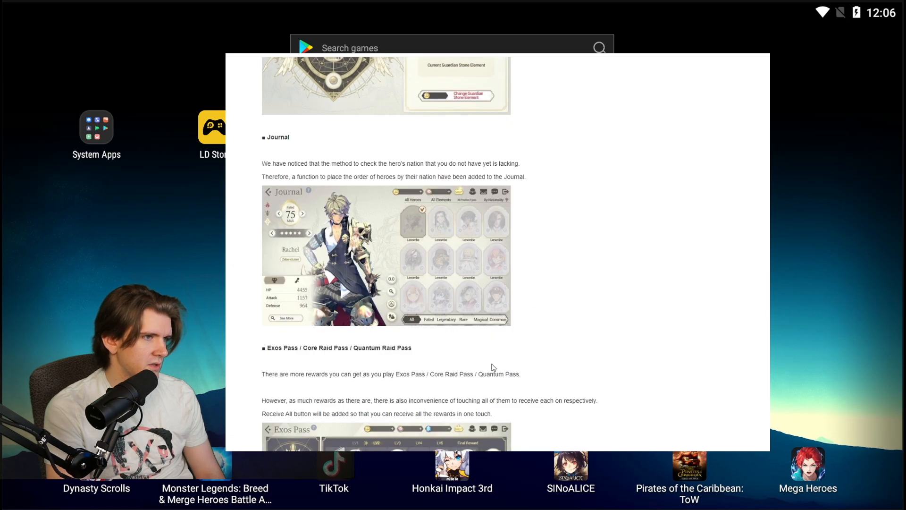
scroll("down", 3)
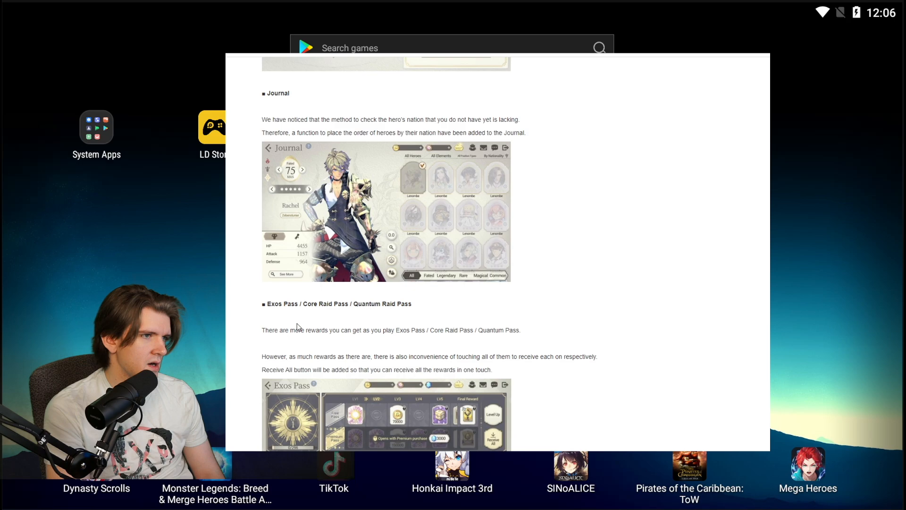
scroll("down", 3)
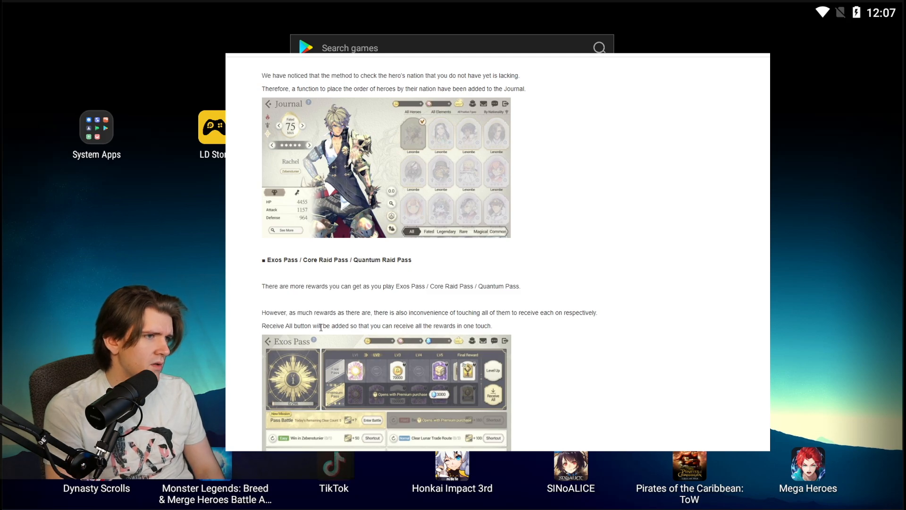
scroll("down", 3)
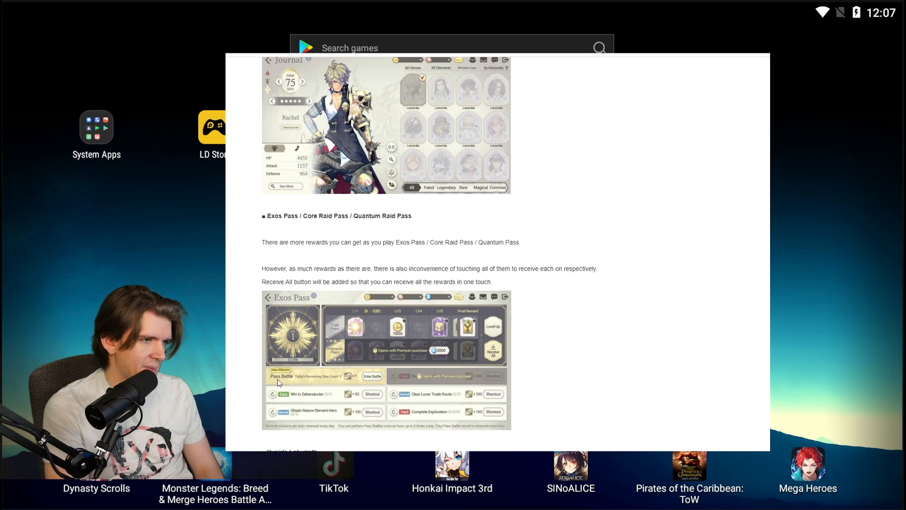
scroll("down", 3)
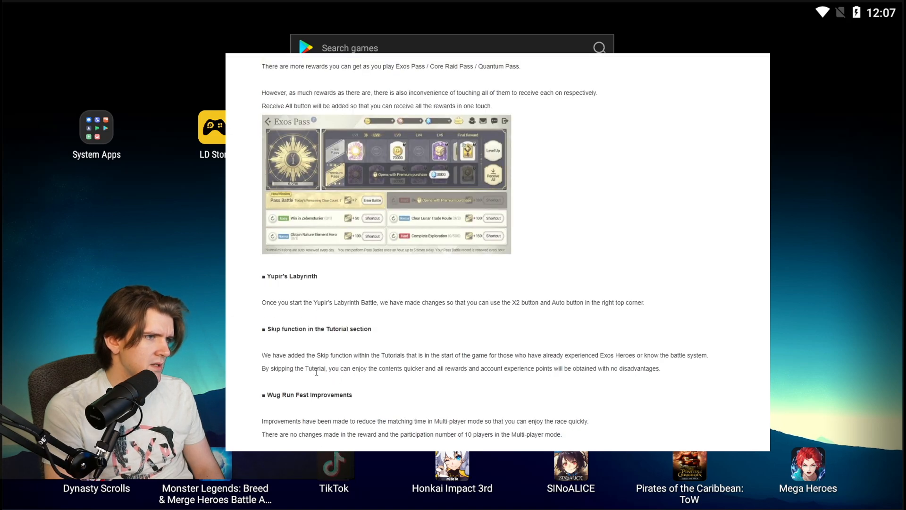
mouse_move(319, 376)
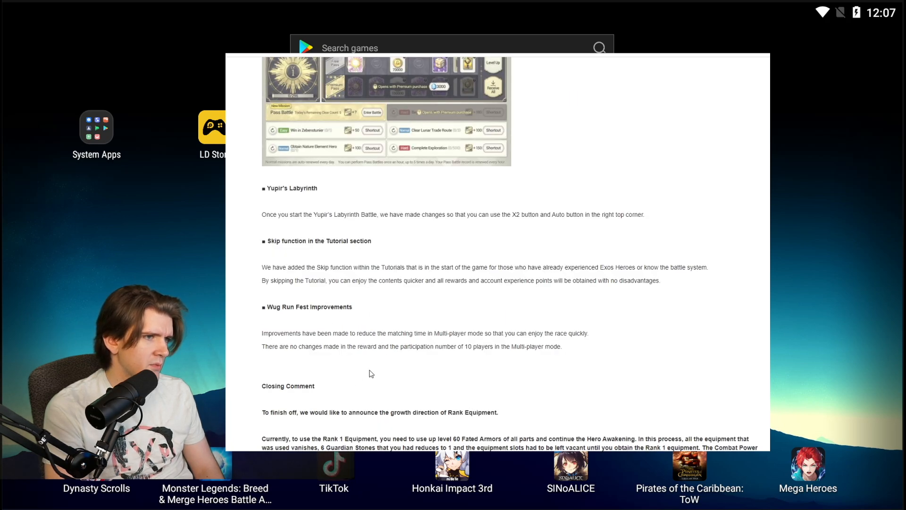
Scroll the Season 3 director's note to its end, revealing the Closing Comment on Rank Equipment and New Year thanks.
scroll("down", 3)
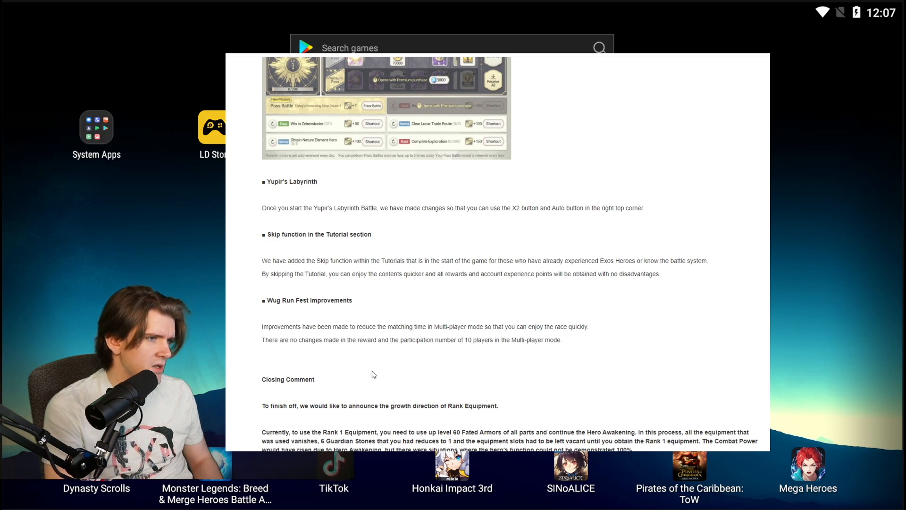
mouse_move(344, 357)
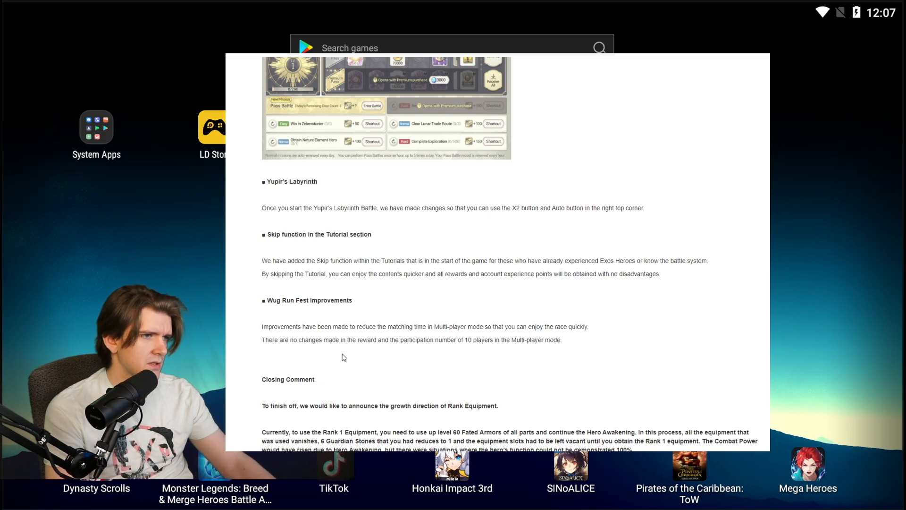
scroll("down", 3)
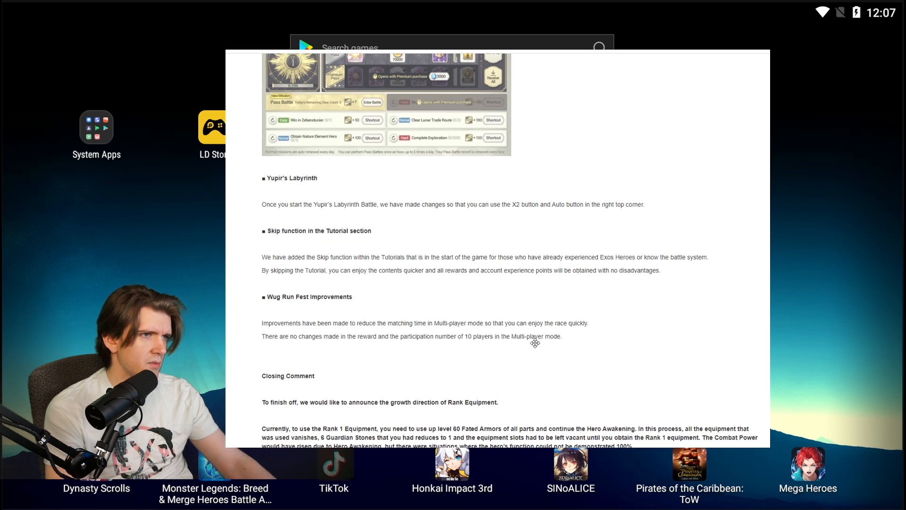
scroll("down", 3)
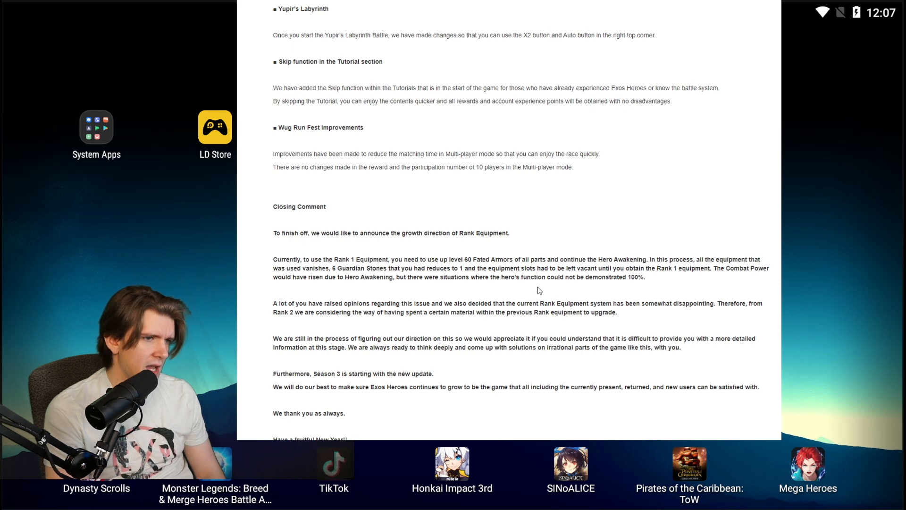
mouse_move(534, 285)
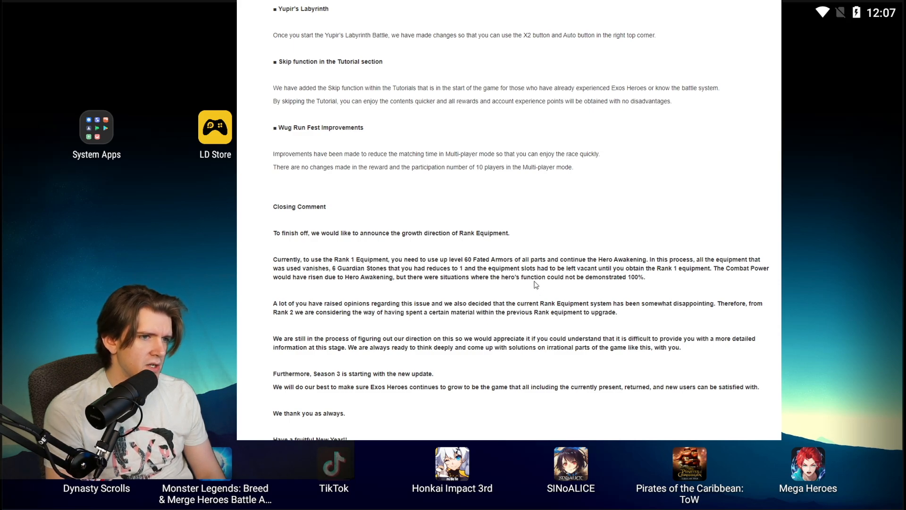